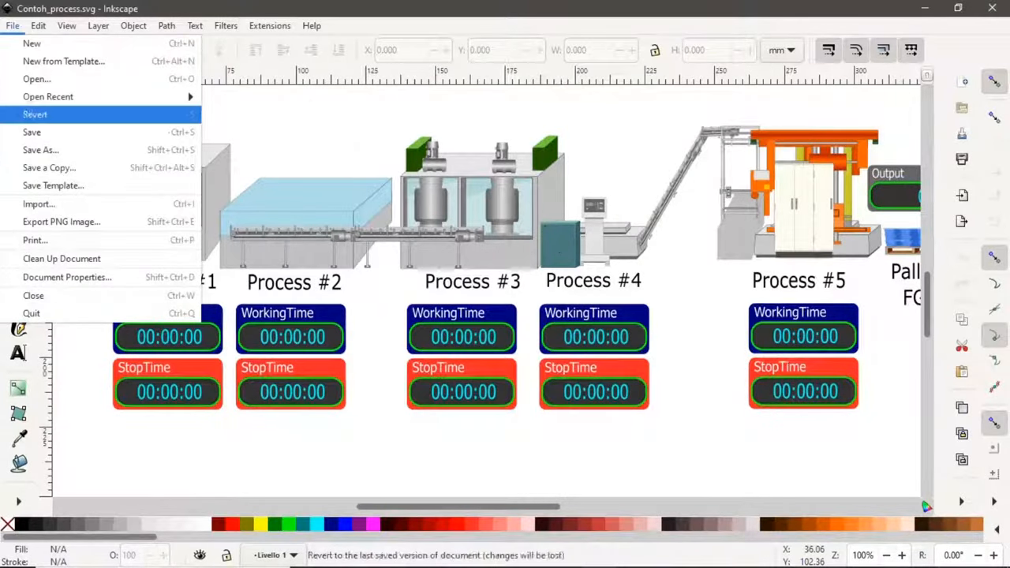
Save the drawing as Contoh_process.svg in the SVG folder via Save As.
left_click(41, 148)
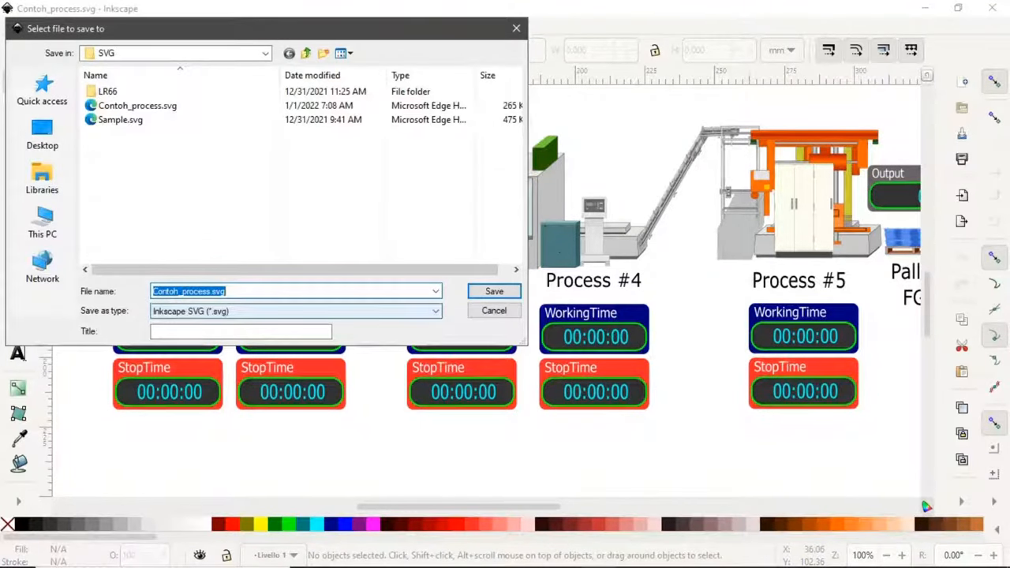
left_click(492, 290)
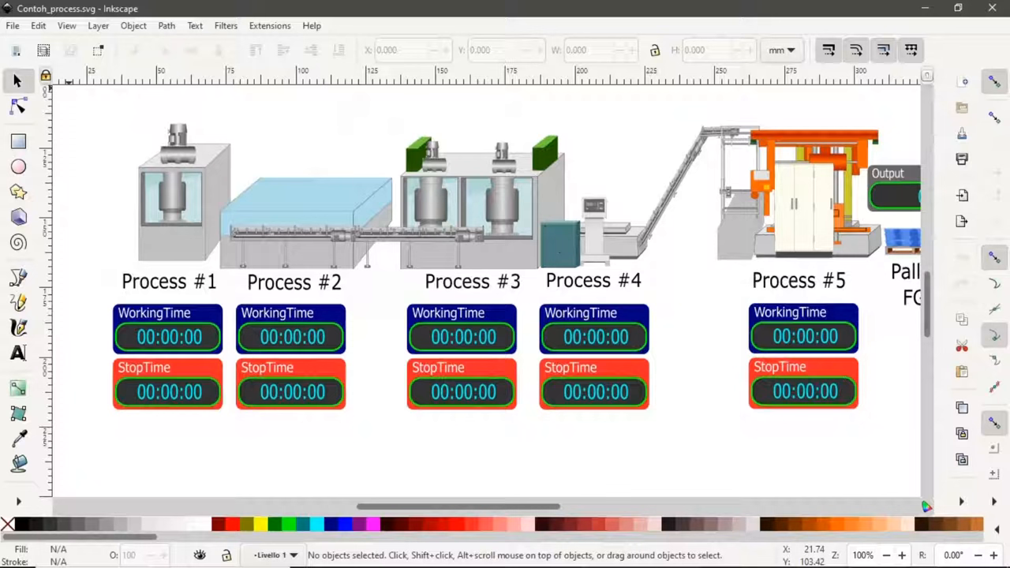
left_click(13, 25)
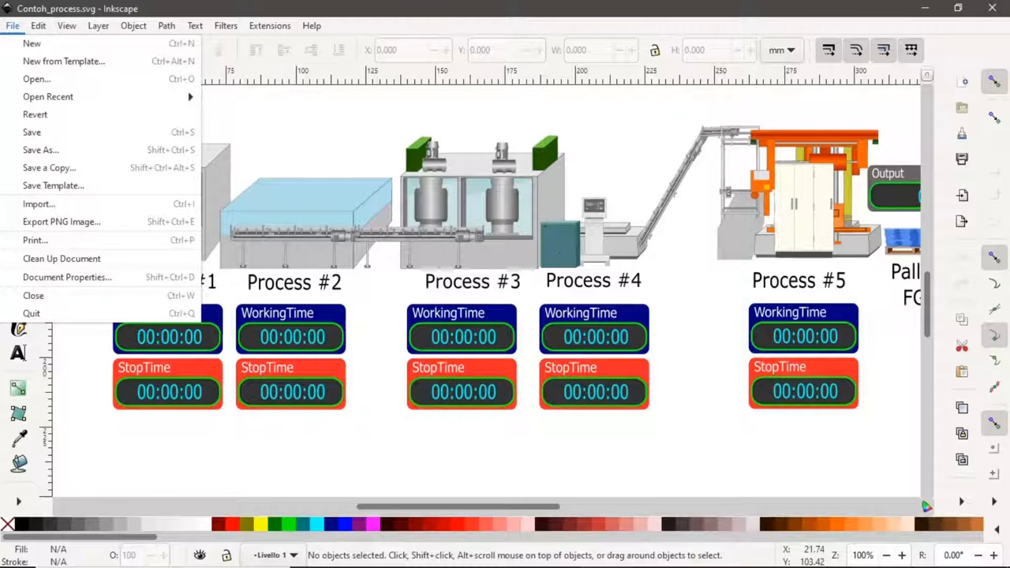
Import 'Fiberglass square mesh grating (top view).svg' into the drawing as editable objects.
left_click(38, 204)
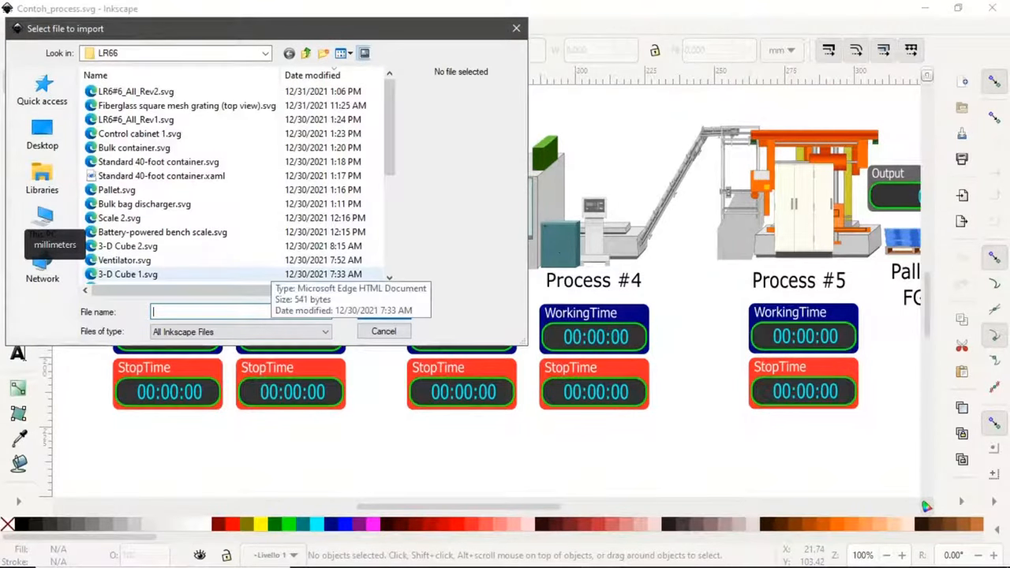
left_click(186, 104)
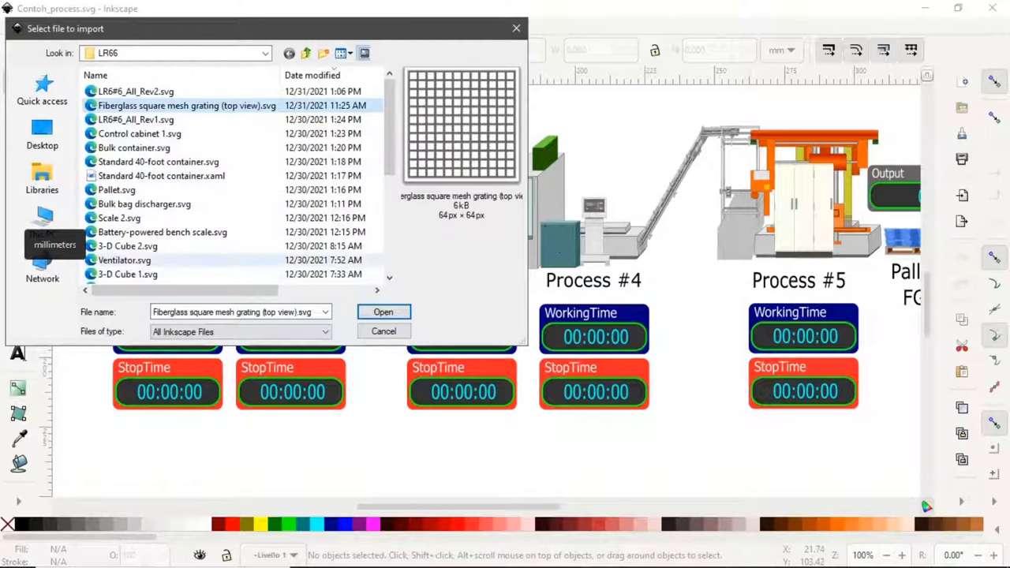
left_click(382, 312)
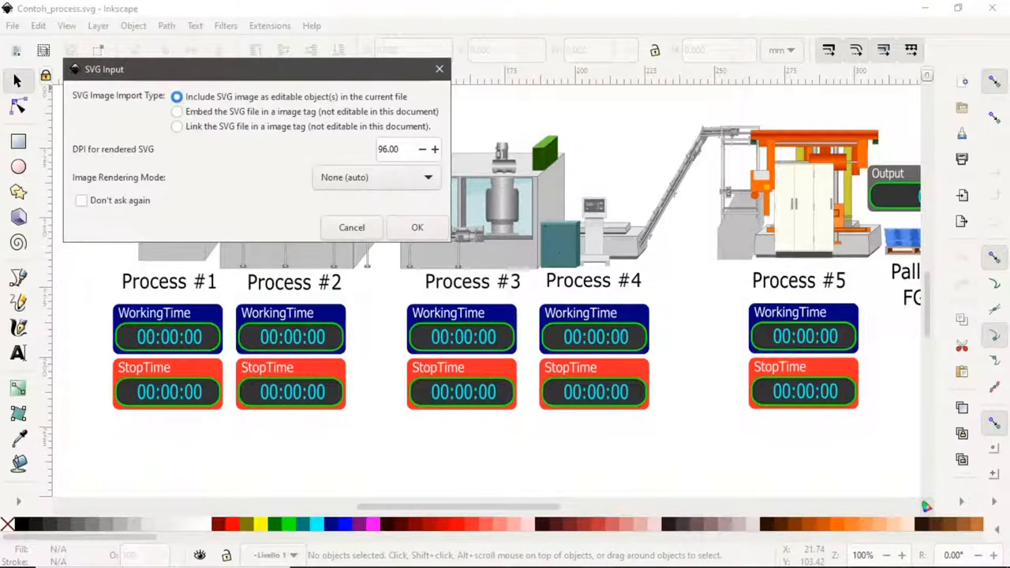
left_click(417, 227)
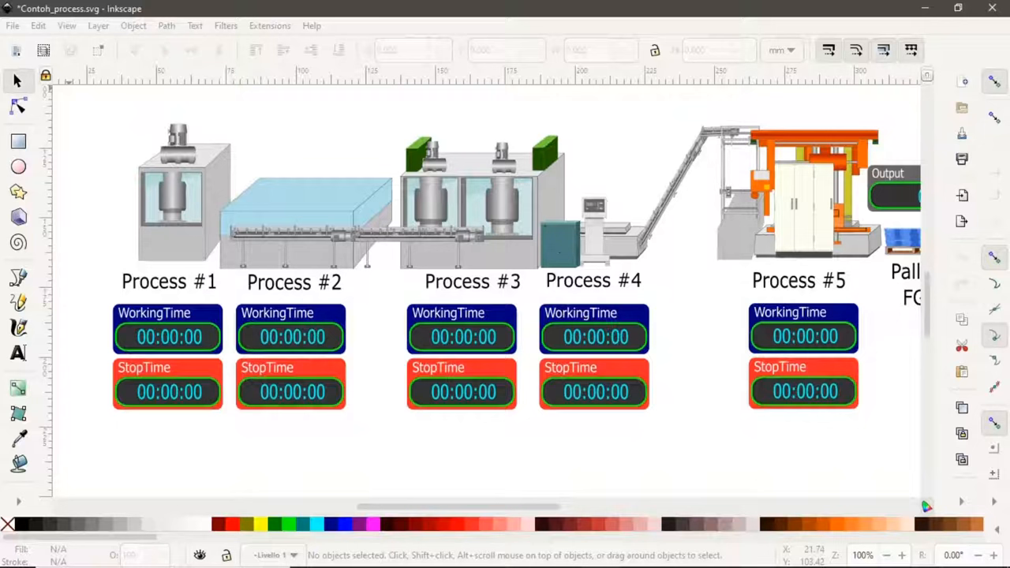
Enlarge the imported grating to about twice its size and move it lower in the drawing.
left_click(374, 310)
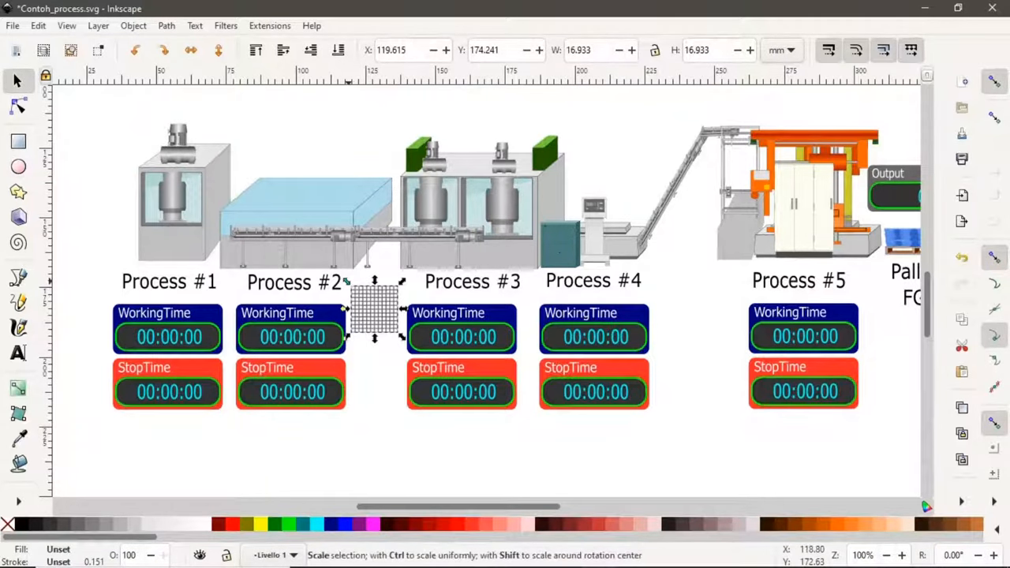
left_click_drag(376, 313, 347, 371)
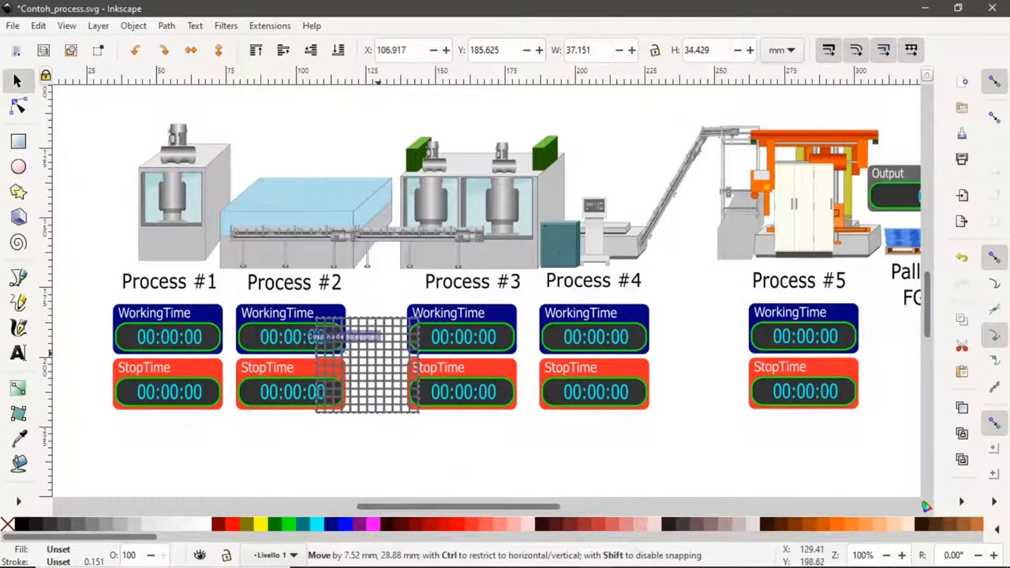
left_click_drag(366, 363, 382, 442)
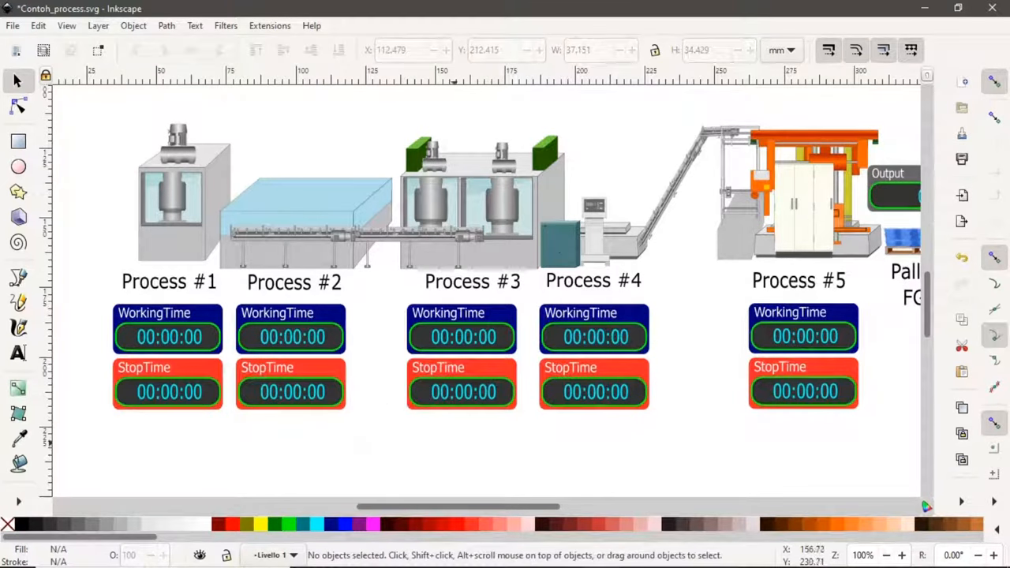
Enter the Process #1 group and give its parts the IDs Process1_1, Process1_2, Process1_3.
left_click(185, 197)
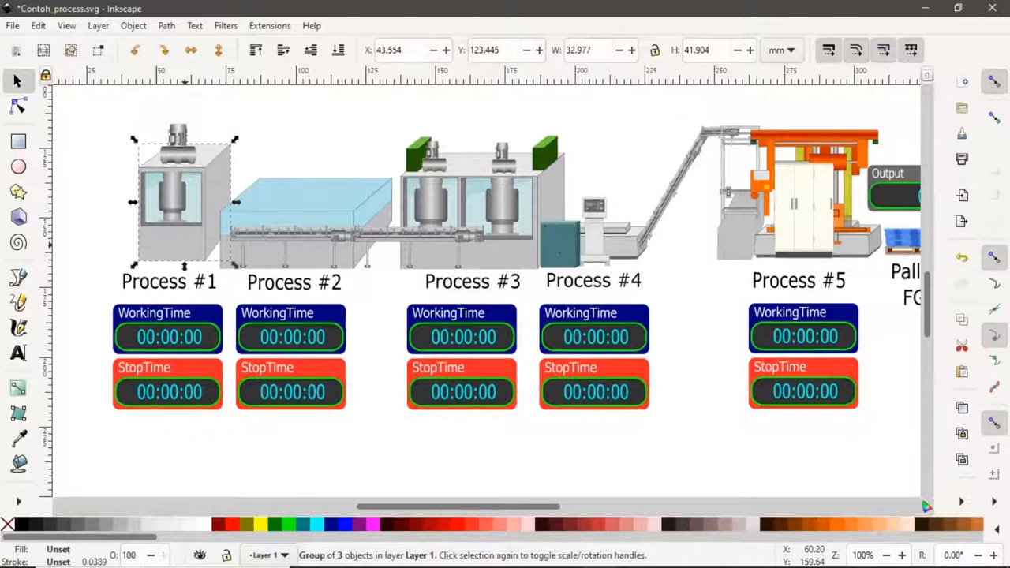
left_click(505, 458)
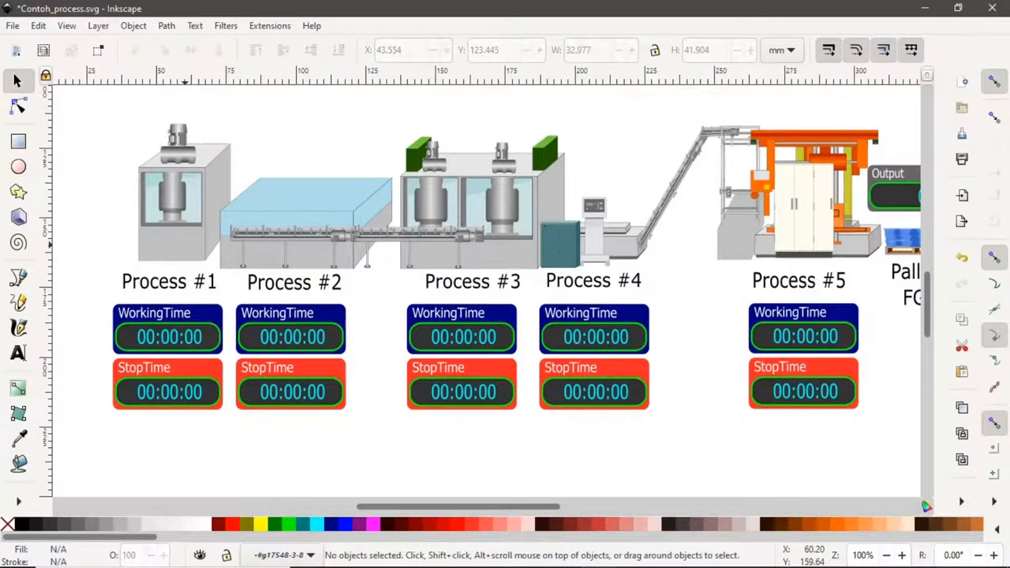
left_click(172, 213)
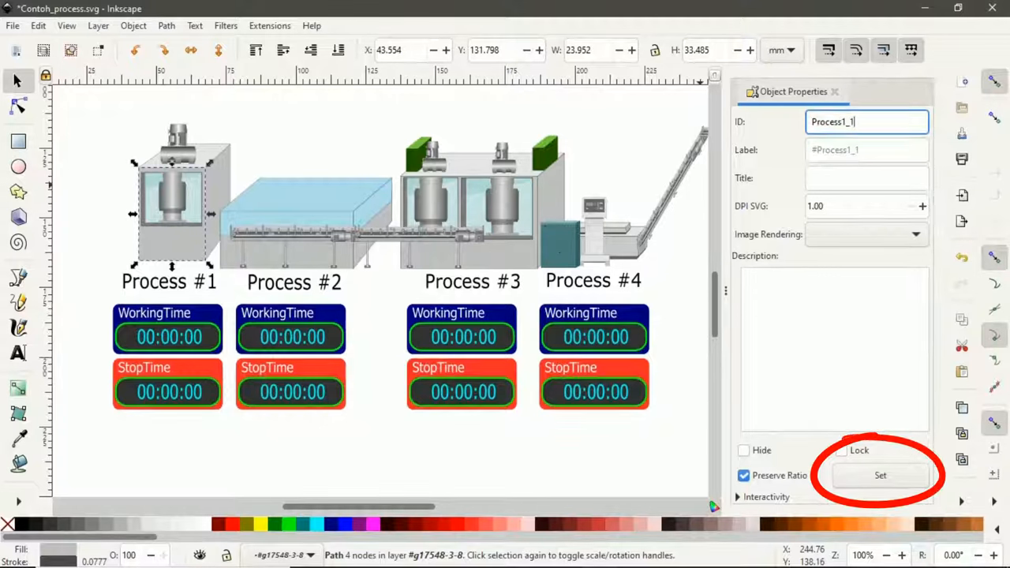
left_click(881, 475)
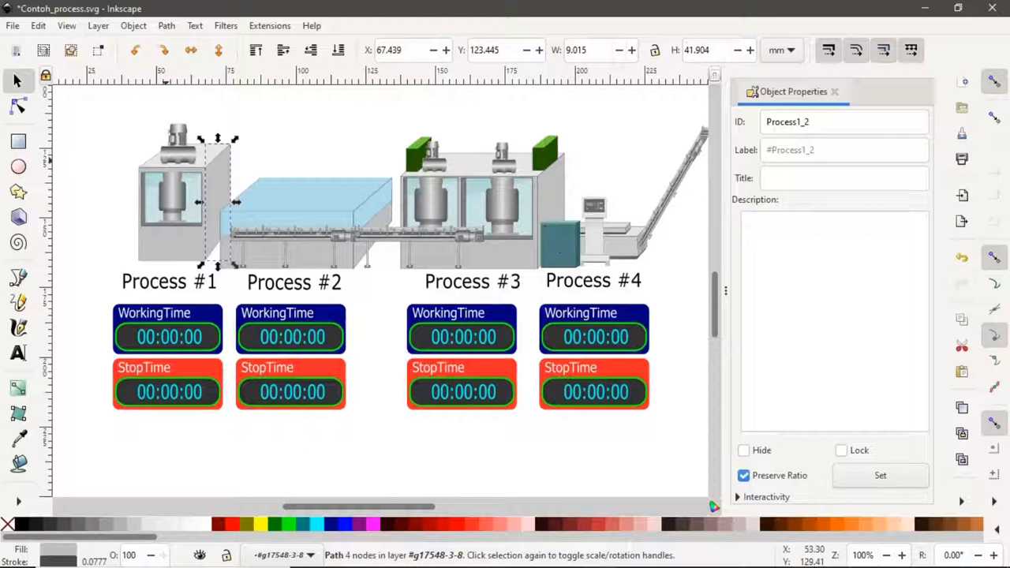
left_click(181, 157)
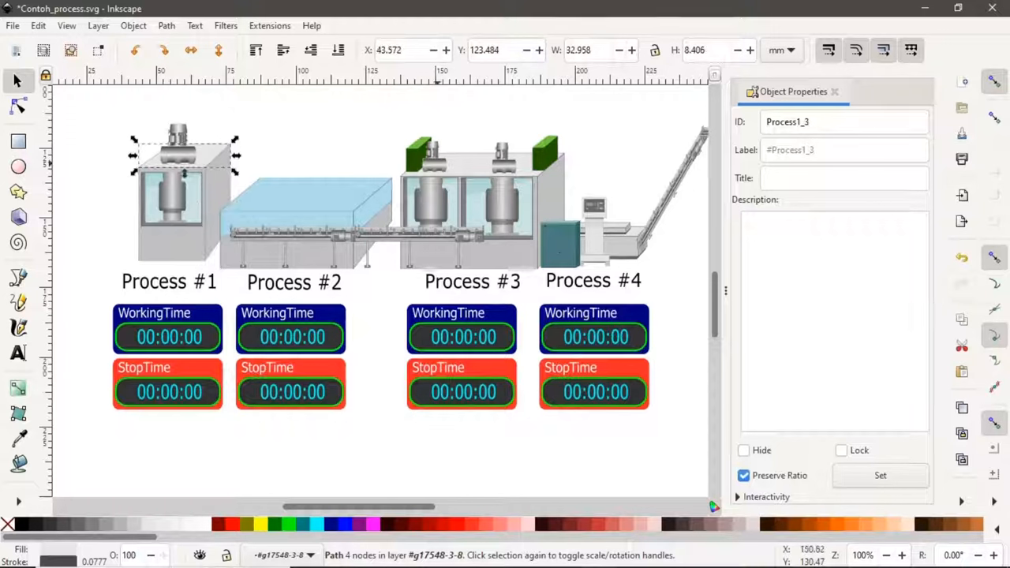
mouse_move(702, 82)
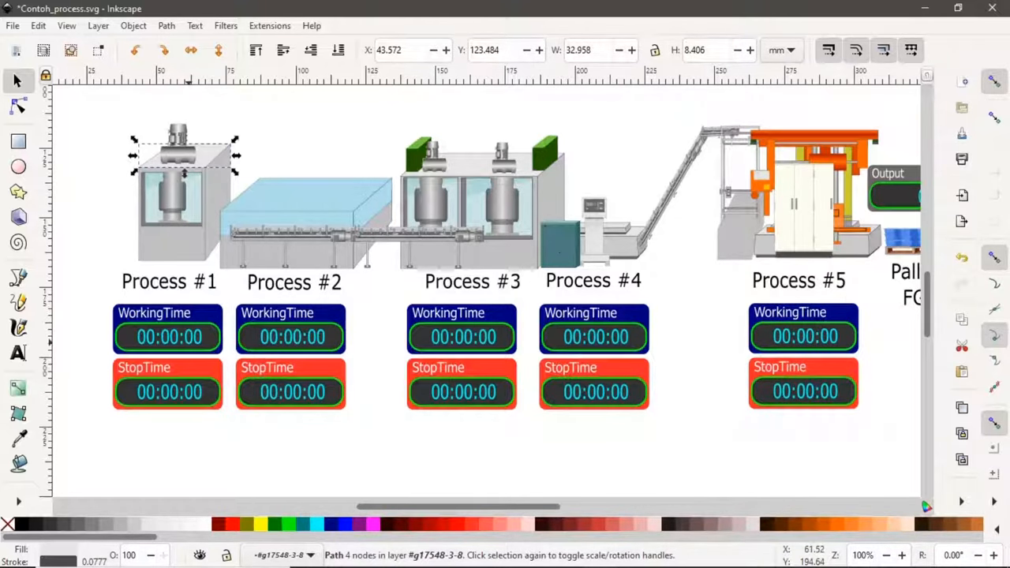
Show the Process #1 WorkingTime 00:00:00 text's Object Properties with ID wt_Process1 selected for editing.
left_click(167, 338)
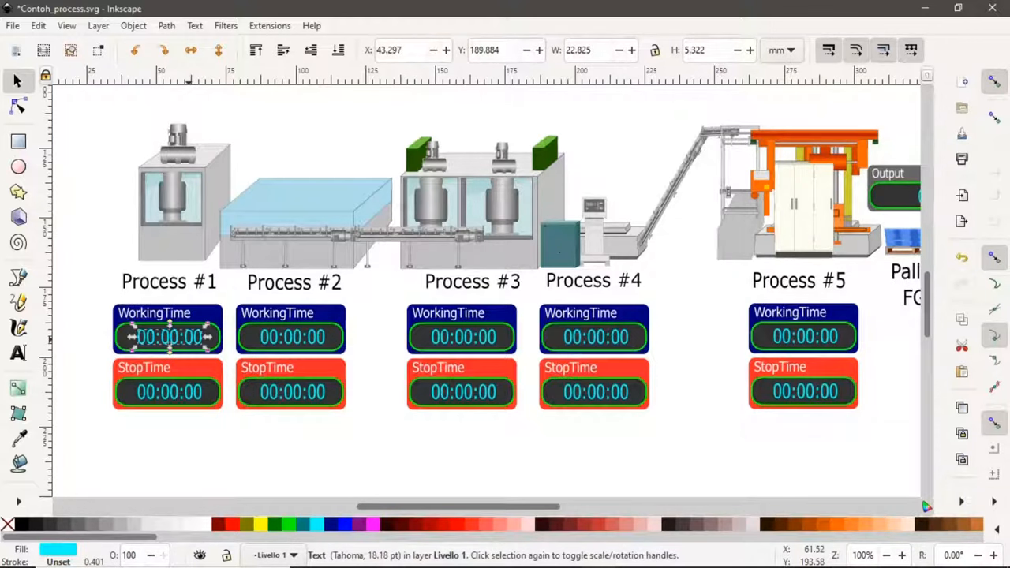
right_click(167, 338)
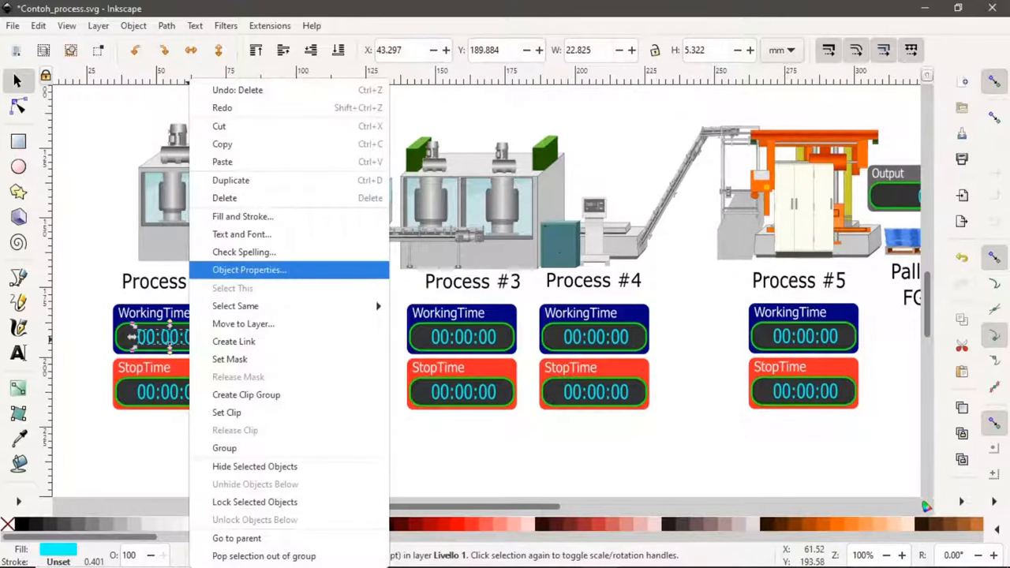
left_click(249, 268)
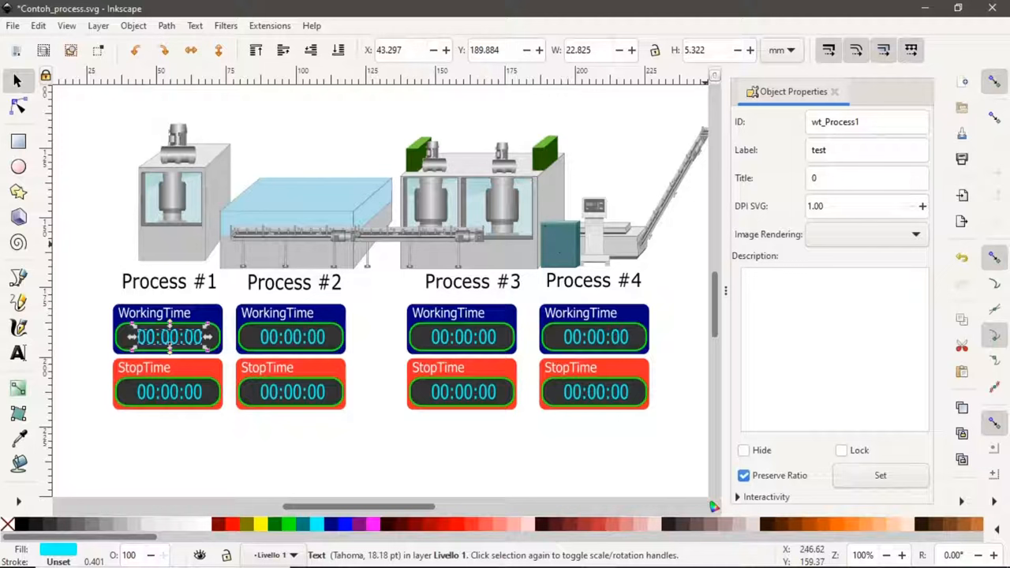
triple_click(866, 121)
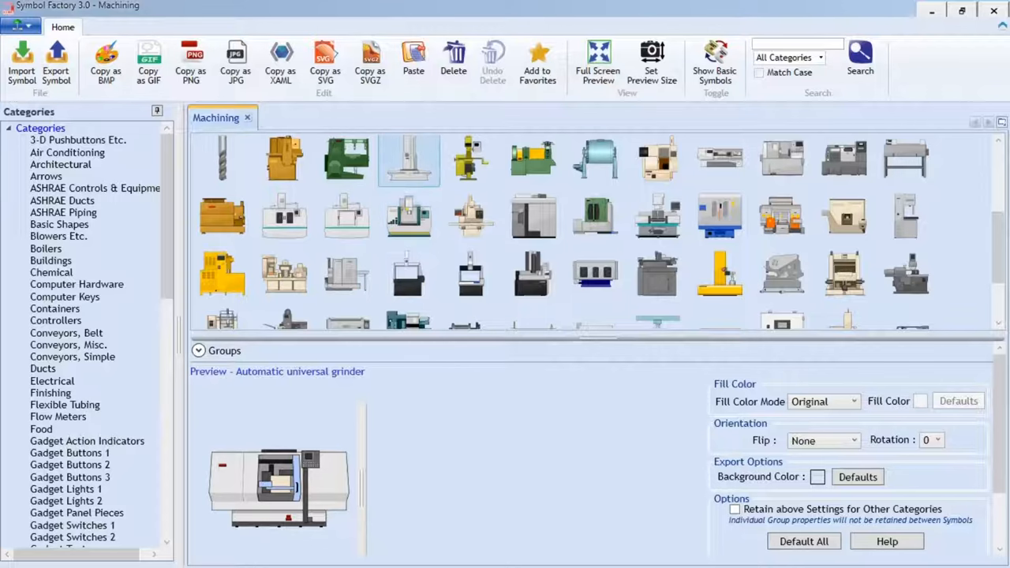
Scroll the Machining symbols to locate Vertical machining center 3.
scroll("down", 3)
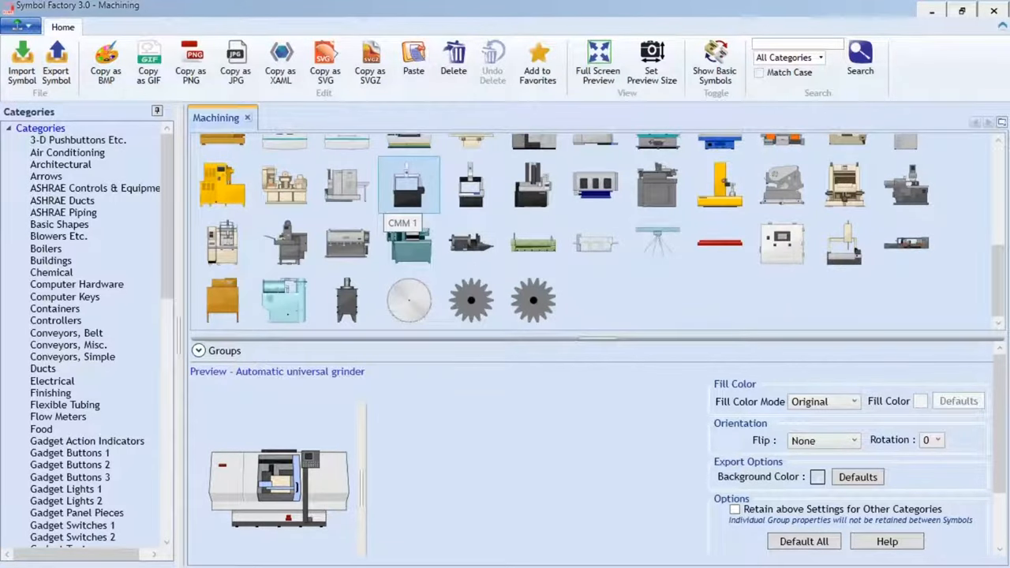
scroll("up", 3)
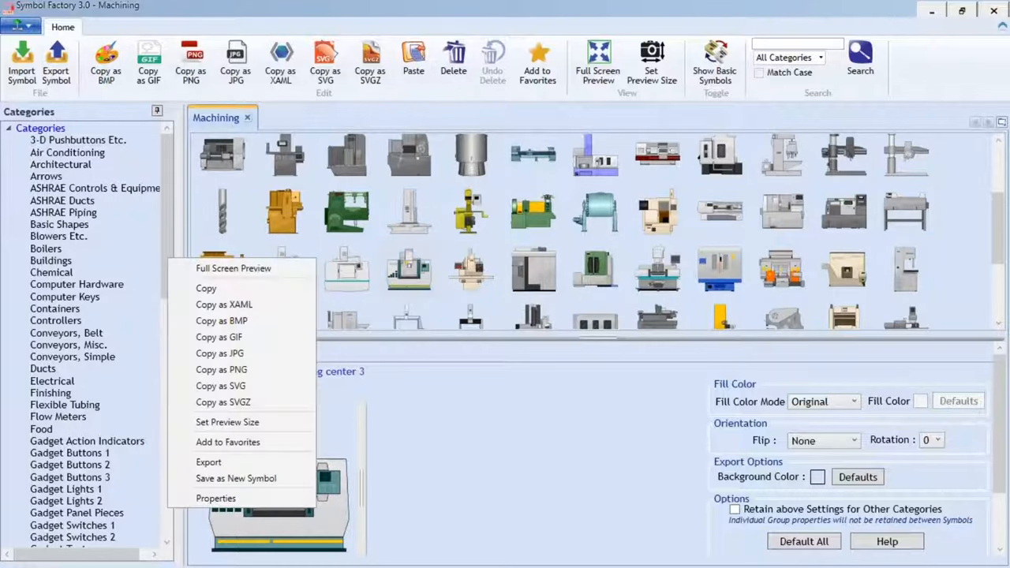
Export Vertical machining center 3 as an SVG file into the LR66 folder.
left_click(409, 268)
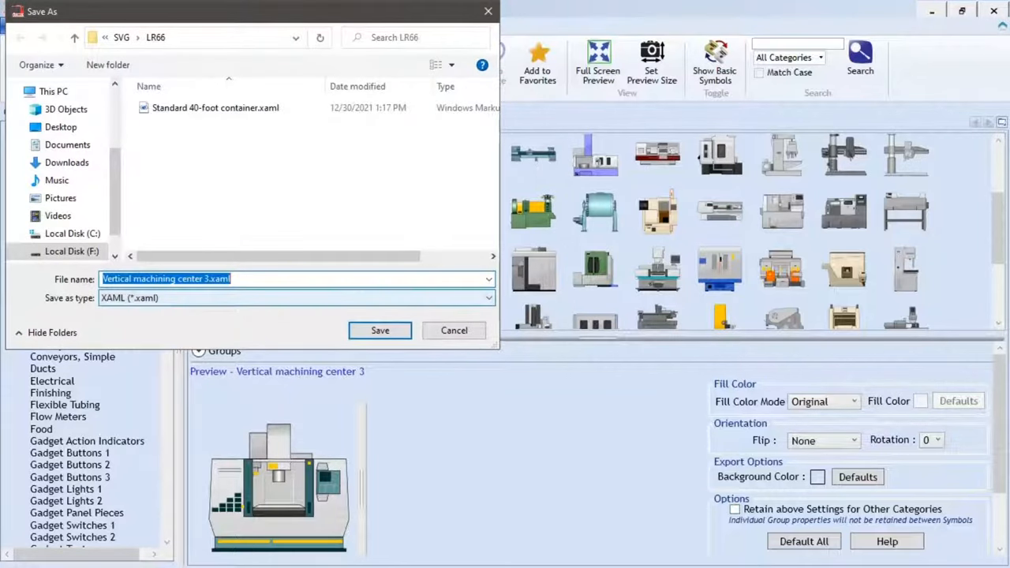
left_click(486, 297)
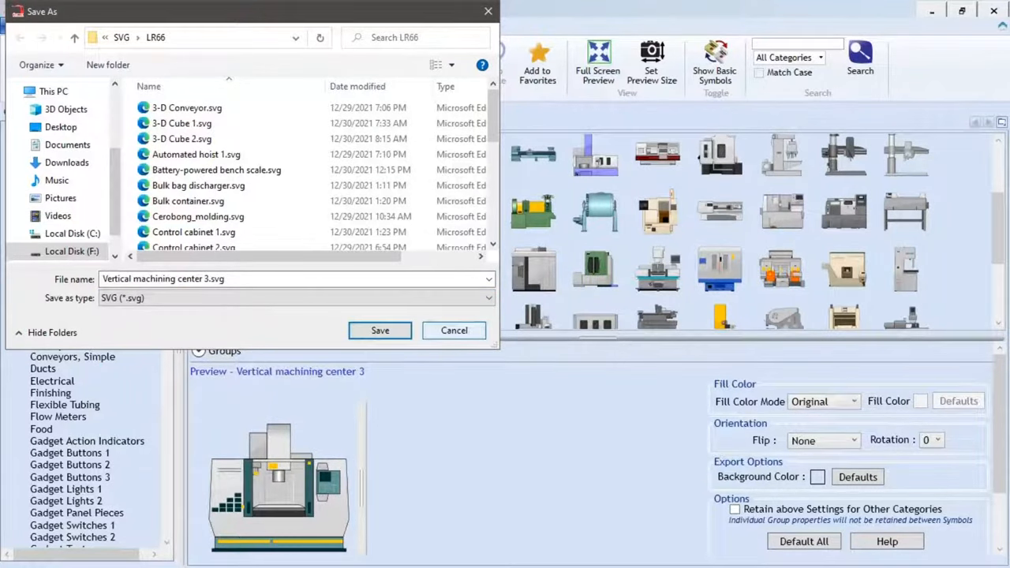
left_click(379, 330)
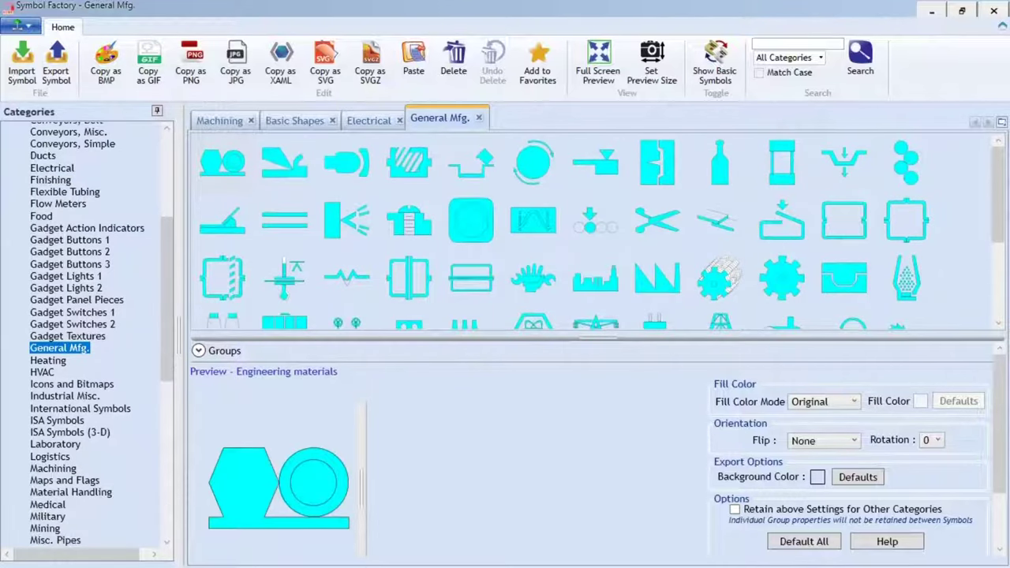
Browse the Material Handling symbol category.
scroll("down", 3)
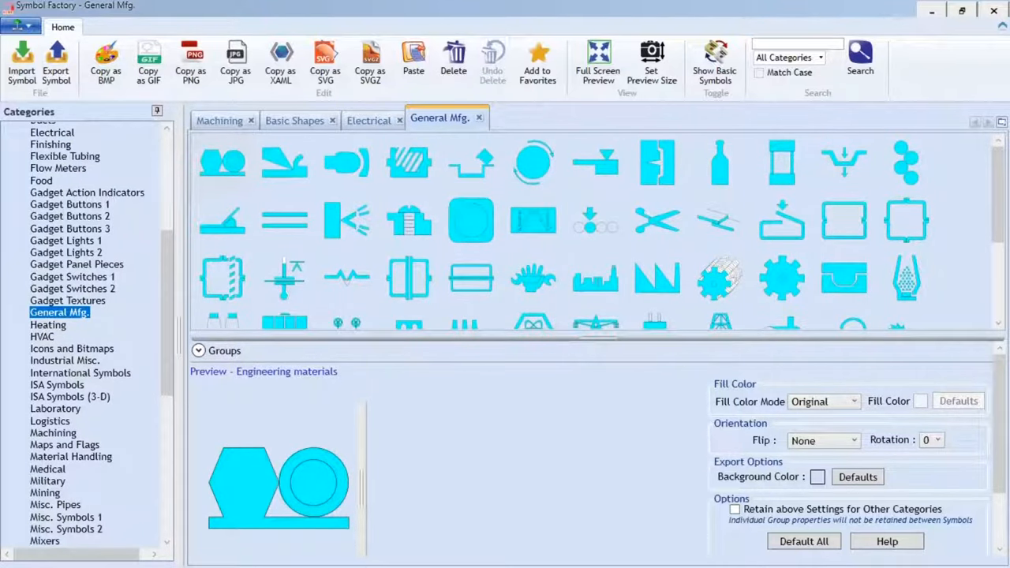
left_click(70, 456)
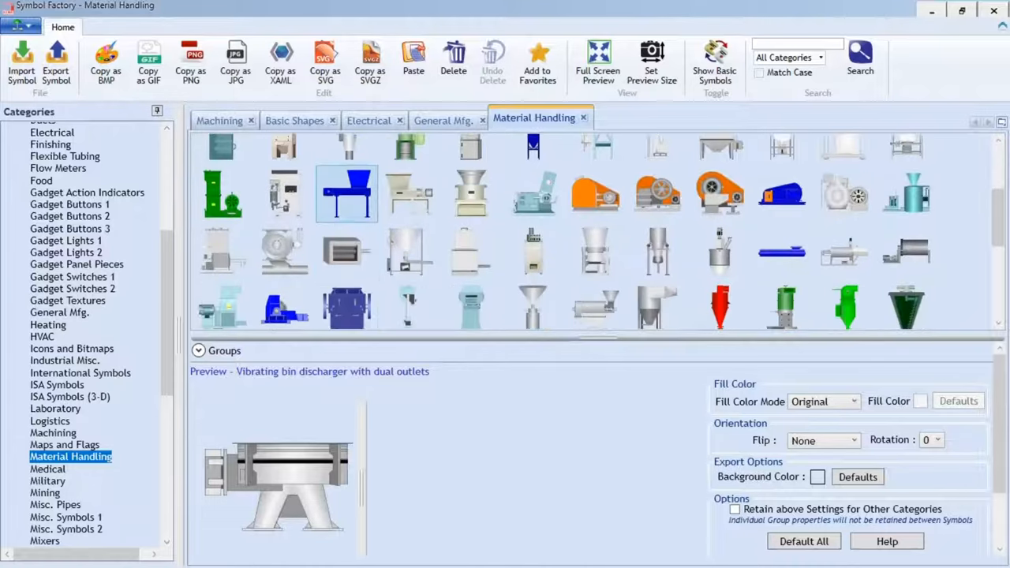
scroll("down", 3)
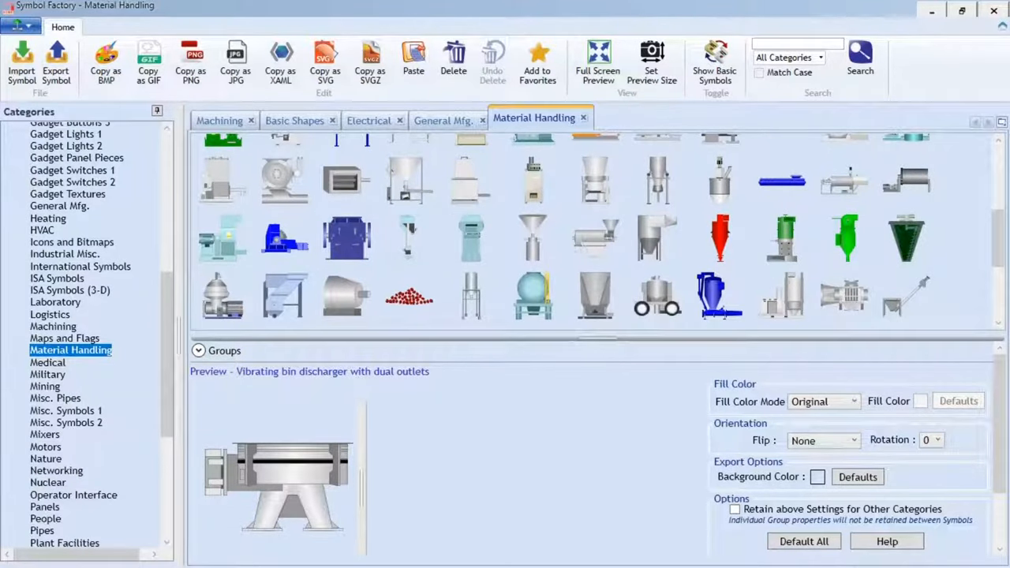
scroll("down", 3)
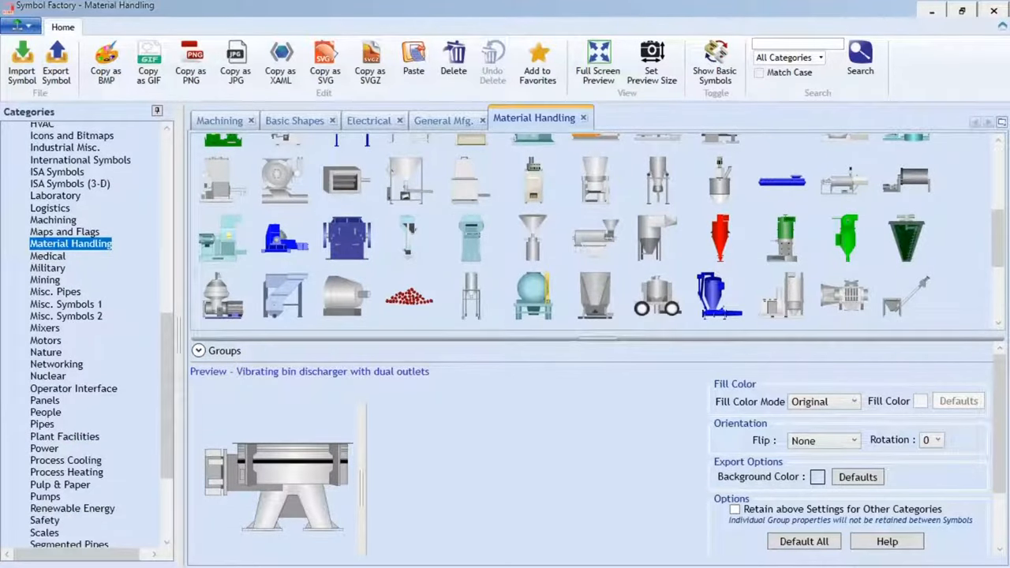
Browse the Plant Facilities category, then the Tanks category of tank and vessel symbols.
left_click(65, 330)
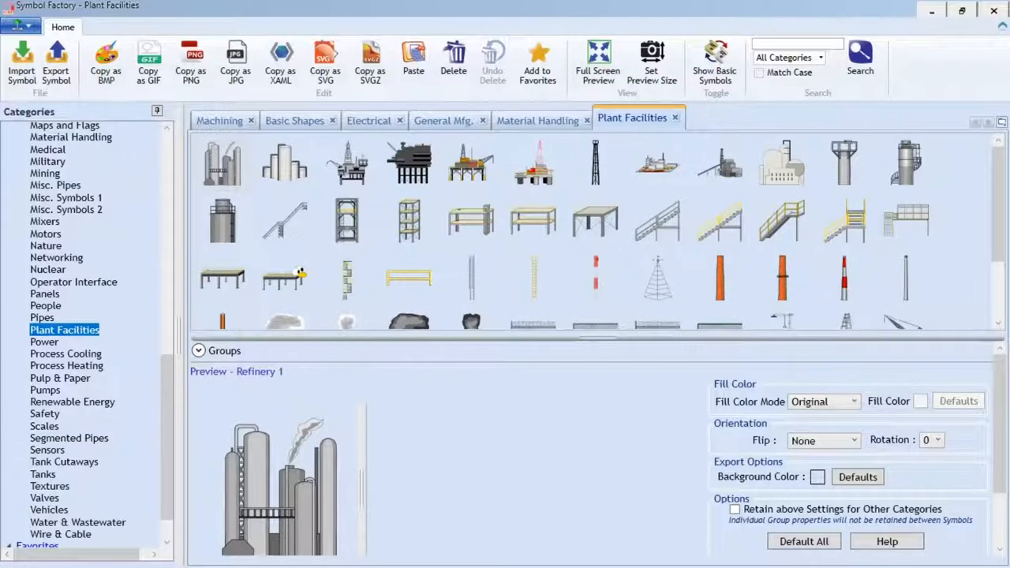
left_click(43, 473)
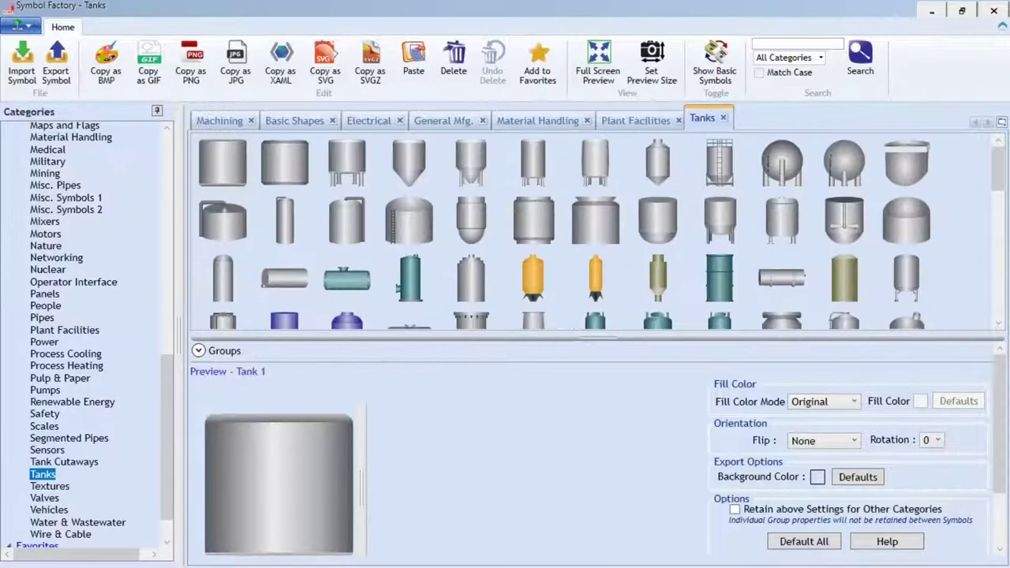
scroll("down", 3)
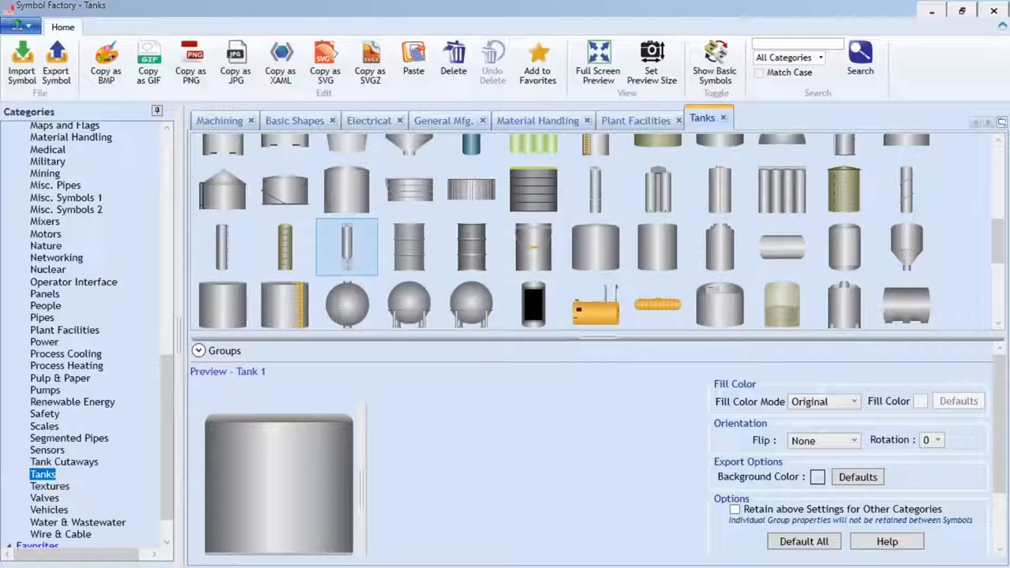
scroll("down", 3)
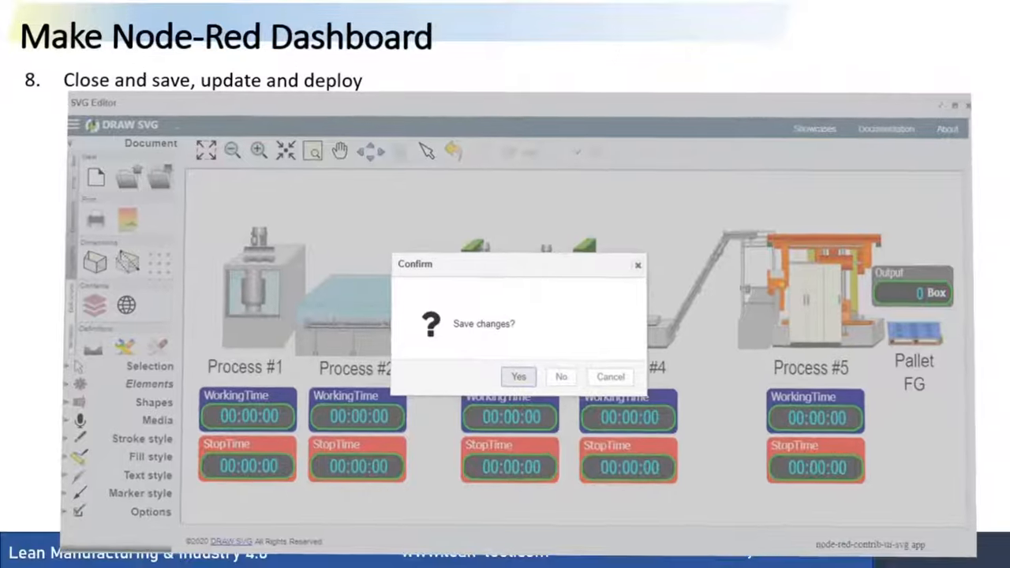
Check the SVG graphics node's Editor URL pointing to the local DrawSVG page.
left_click(517, 376)
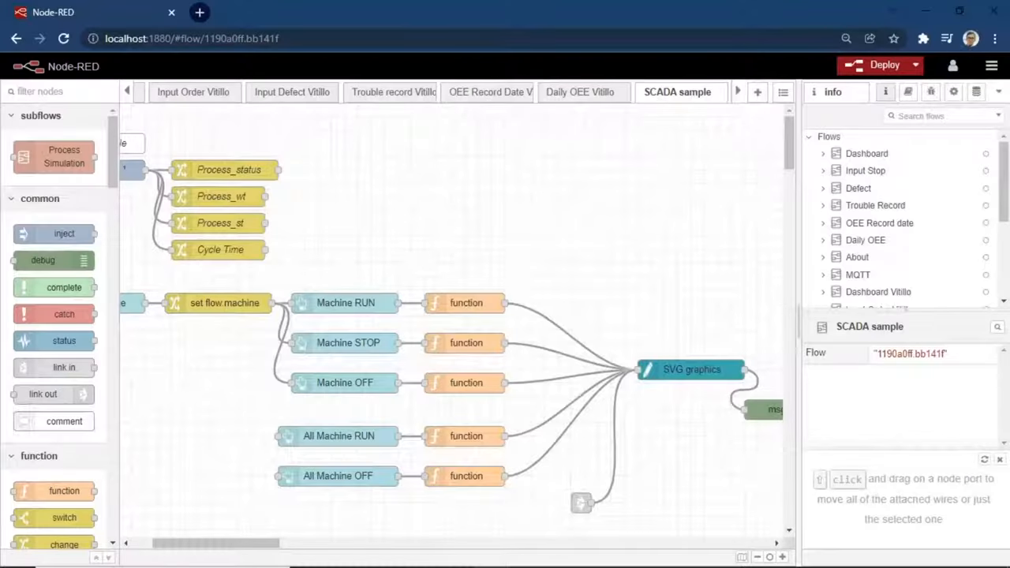
double_click(691, 369)
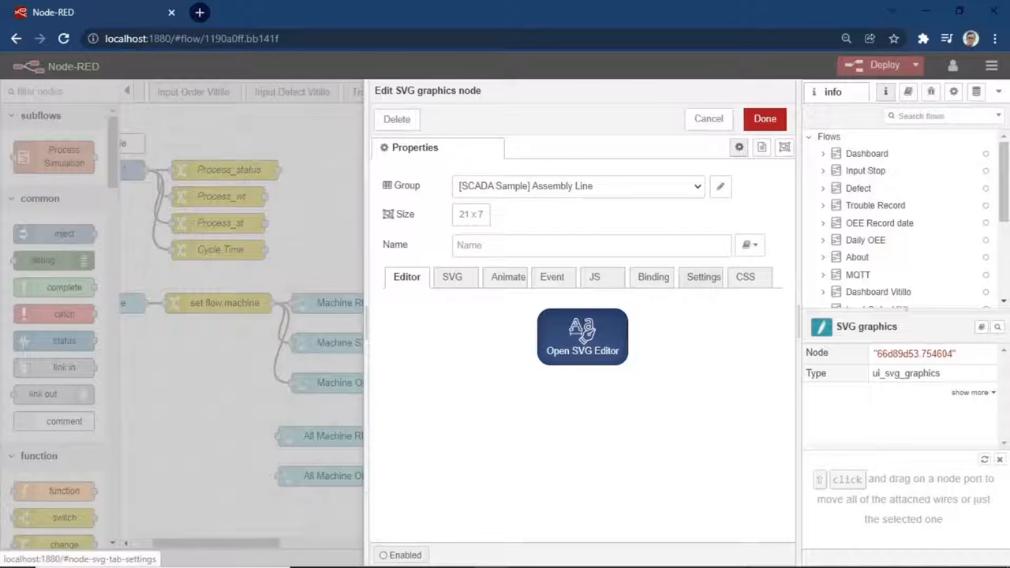
left_click(704, 278)
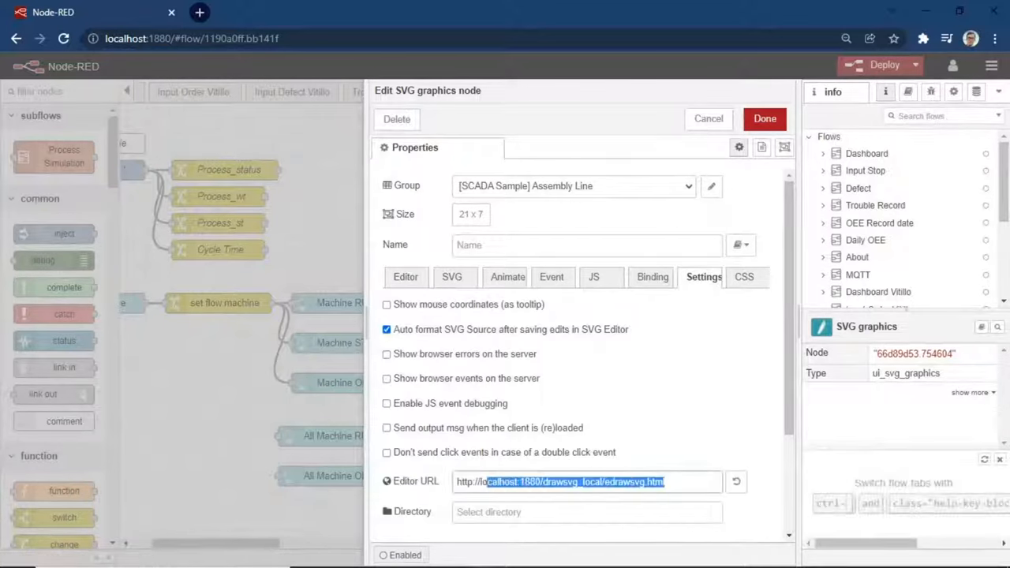
triple_click(585, 481)
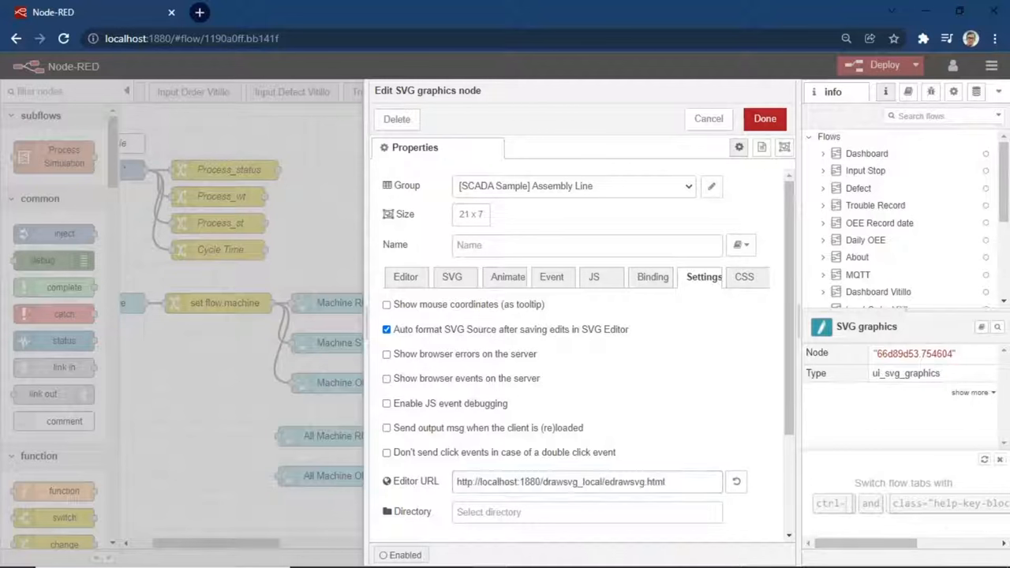
Launch the SVG Editor for the node's assembly-line graphic.
left_click(407, 276)
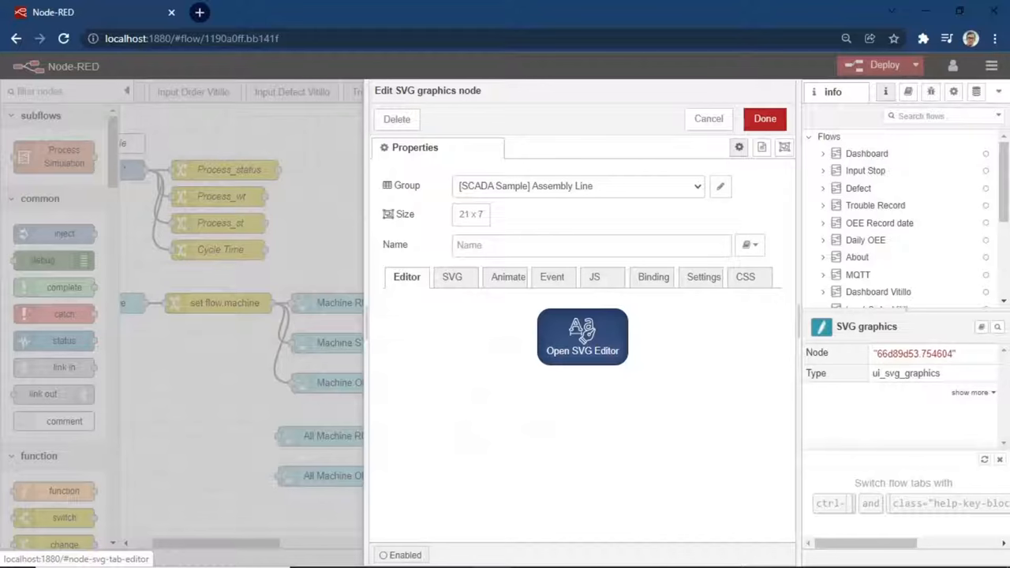
left_click(583, 338)
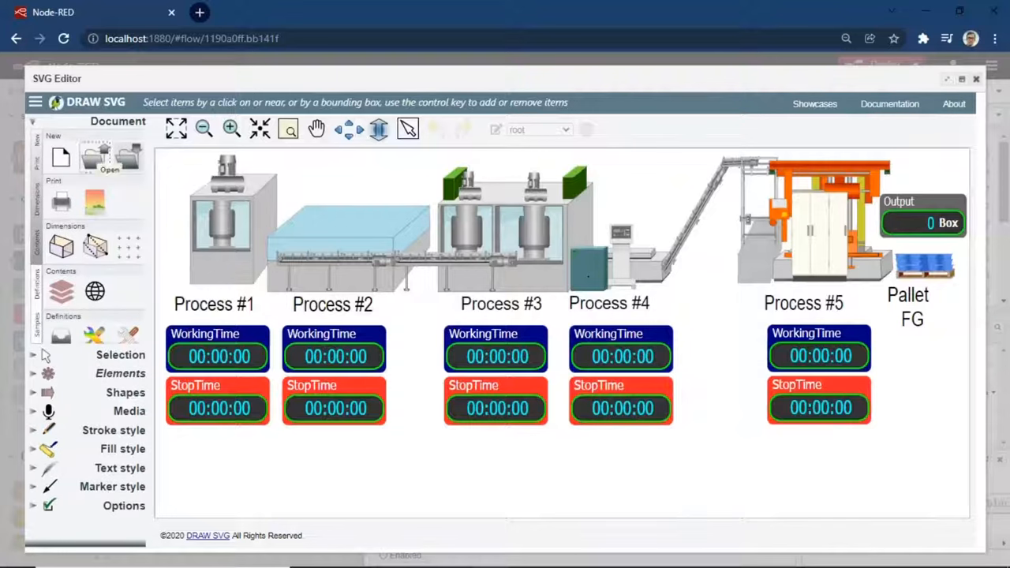
Let the DRAW SVG editor load the five-process assembly line with its timers.
left_click(109, 158)
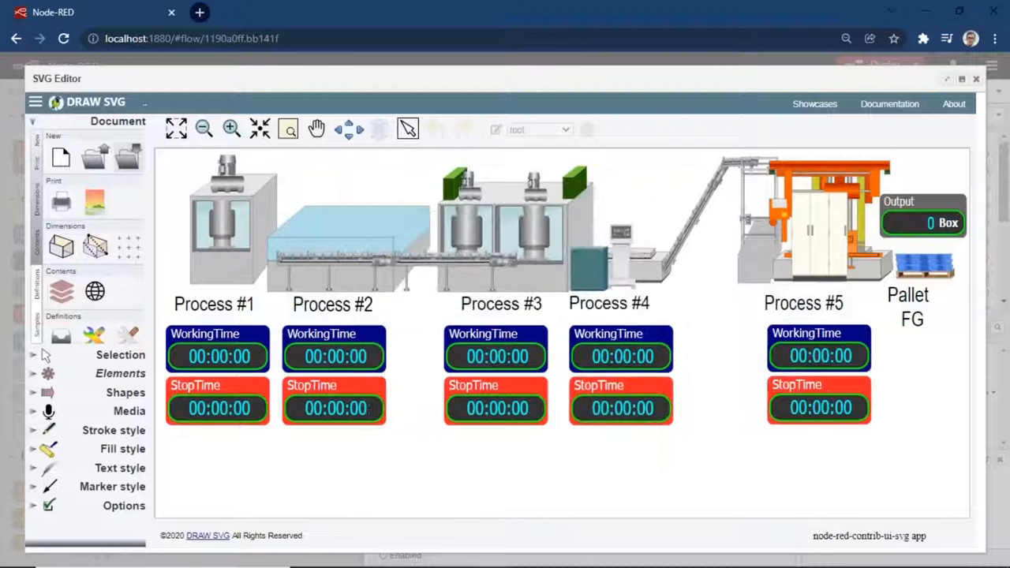
mouse_move(94, 246)
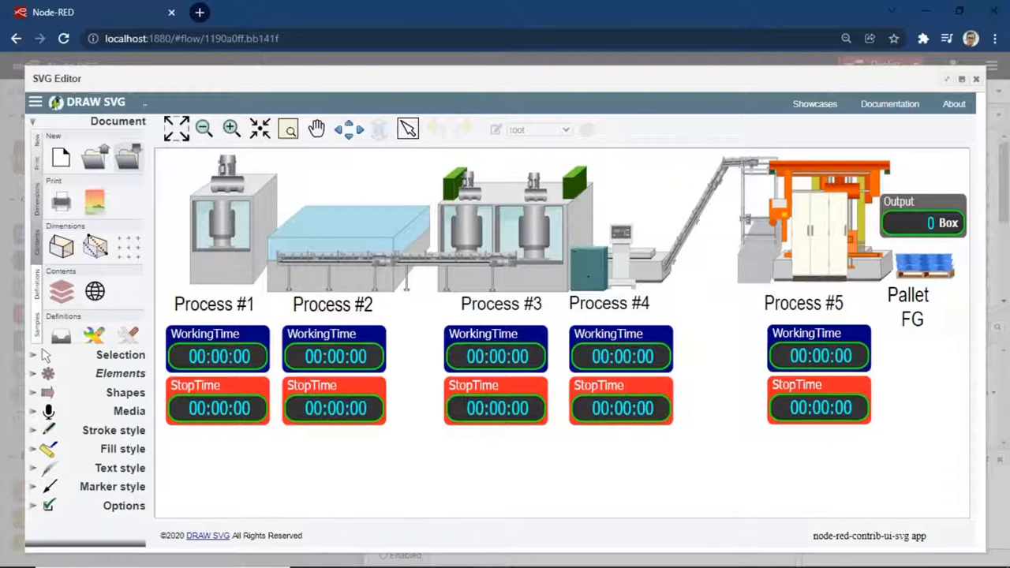
Set the document viewBox tightly around the assembly line so the graphic fills the canvas.
left_click(204, 130)
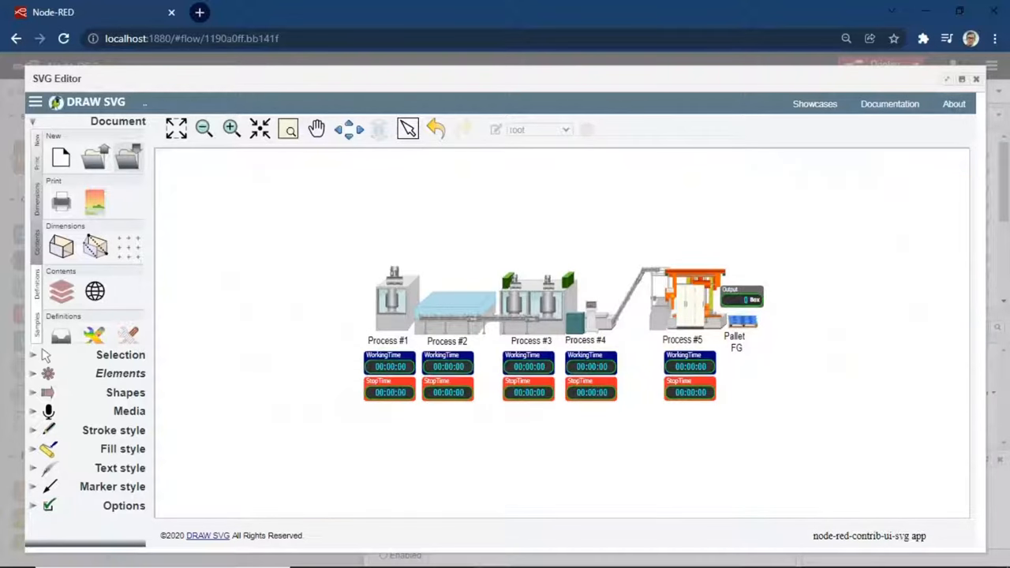
mouse_move(95, 244)
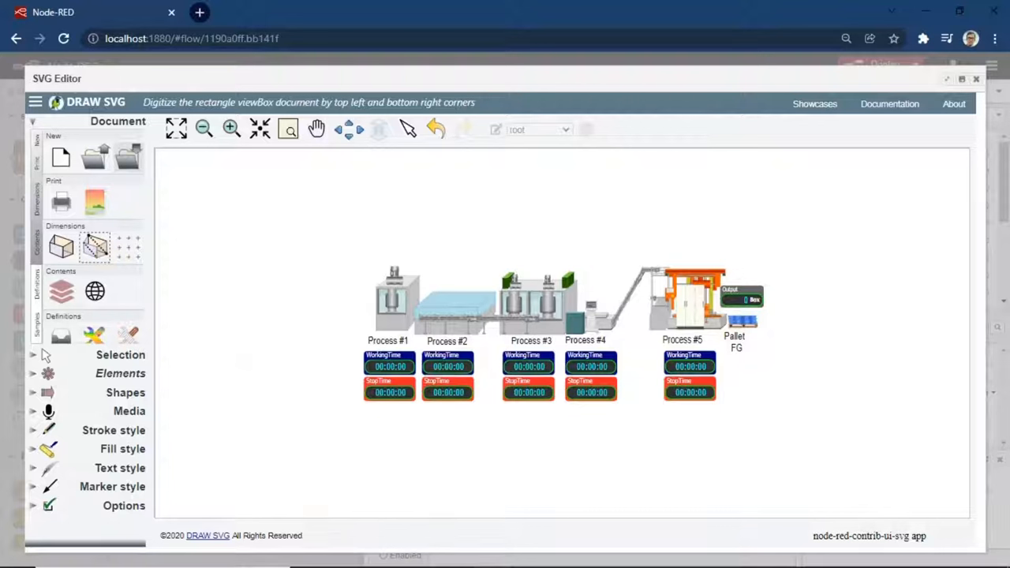
left_click_drag(357, 275, 513, 409)
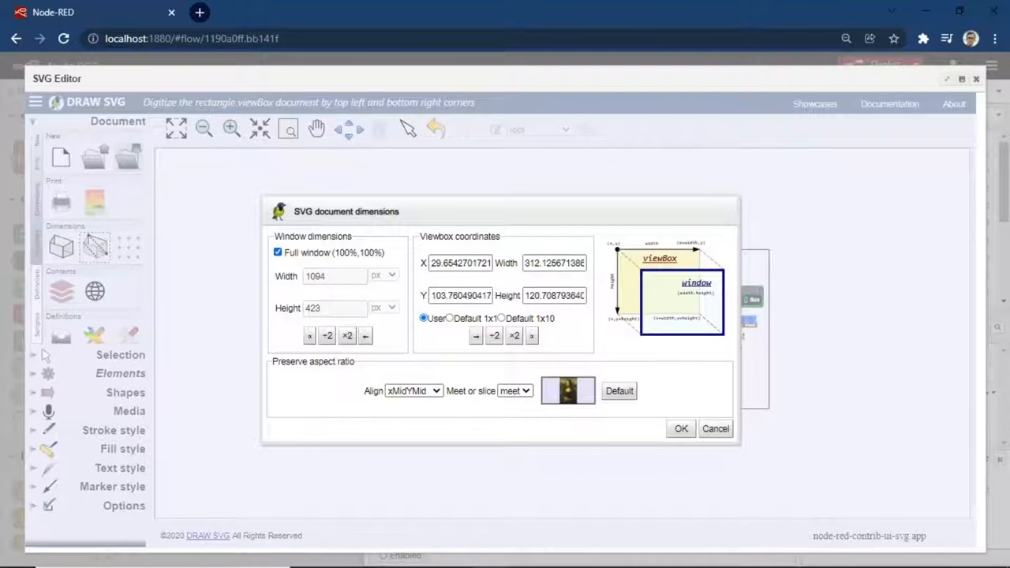
left_click(680, 429)
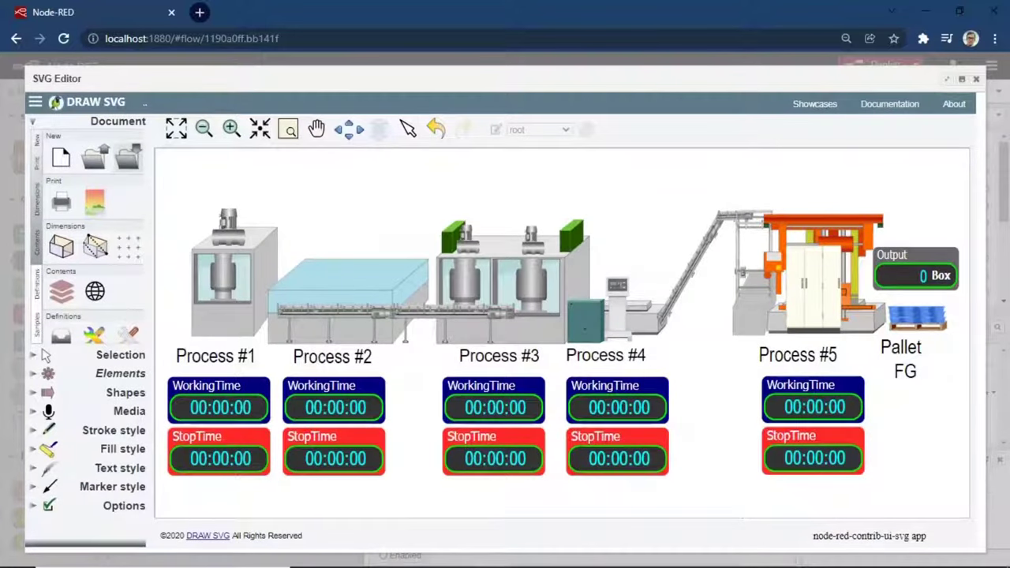
Verify Process #1 parts are named Process1_1 to Process1_3 and its timer text wt_Process1_value.
left_click(120, 353)
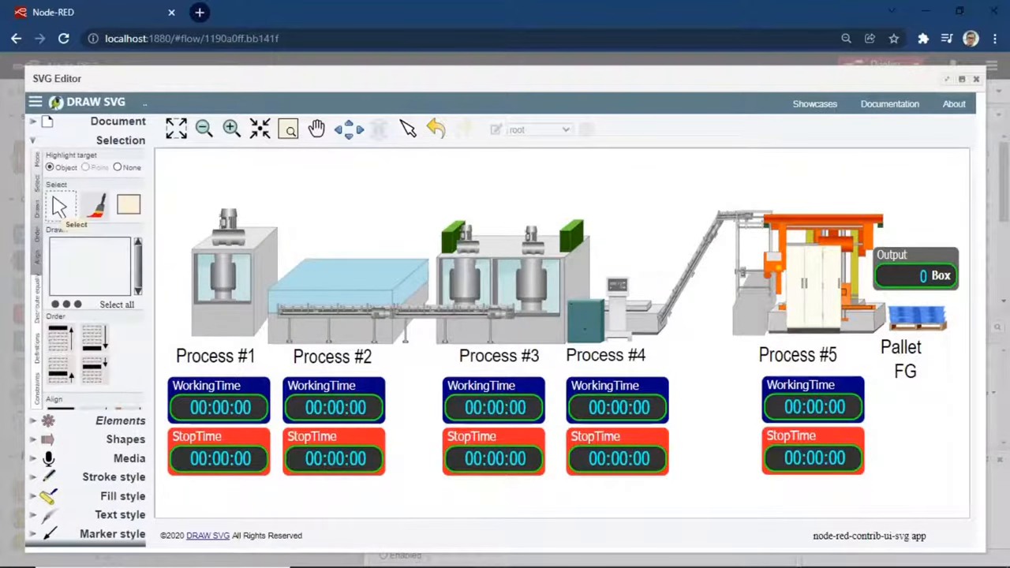
left_click(229, 276)
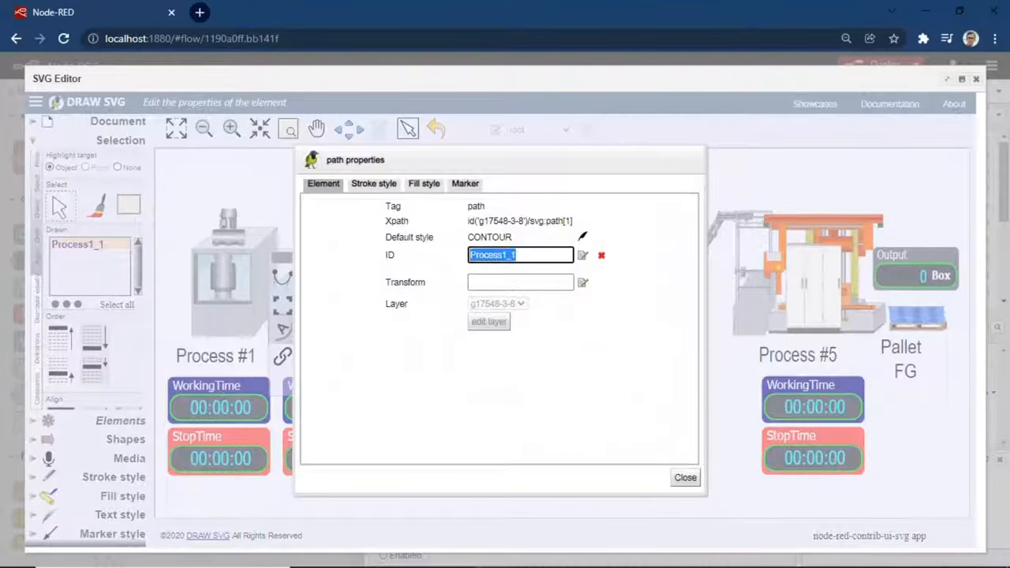
left_click(685, 477)
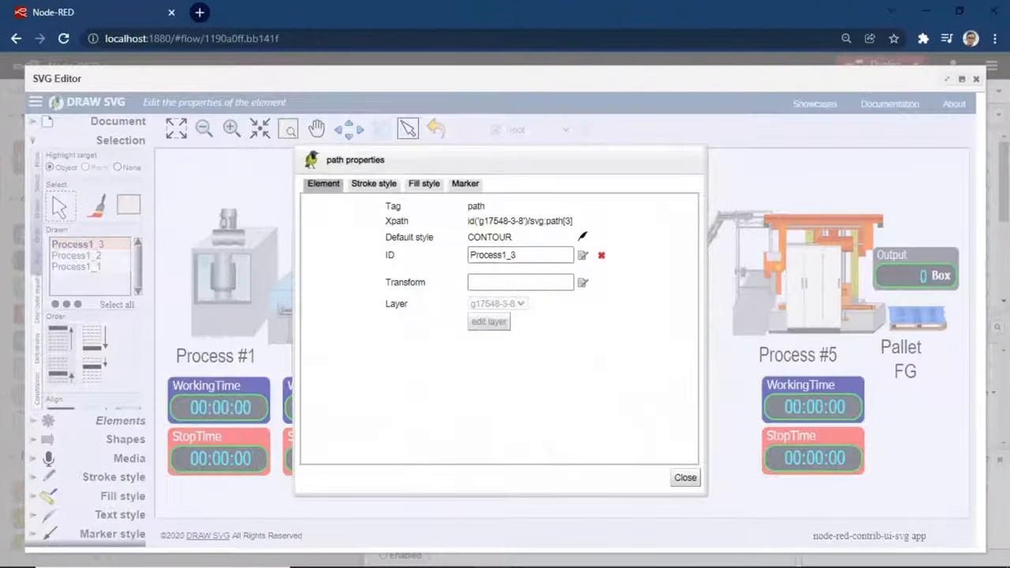
left_click(685, 476)
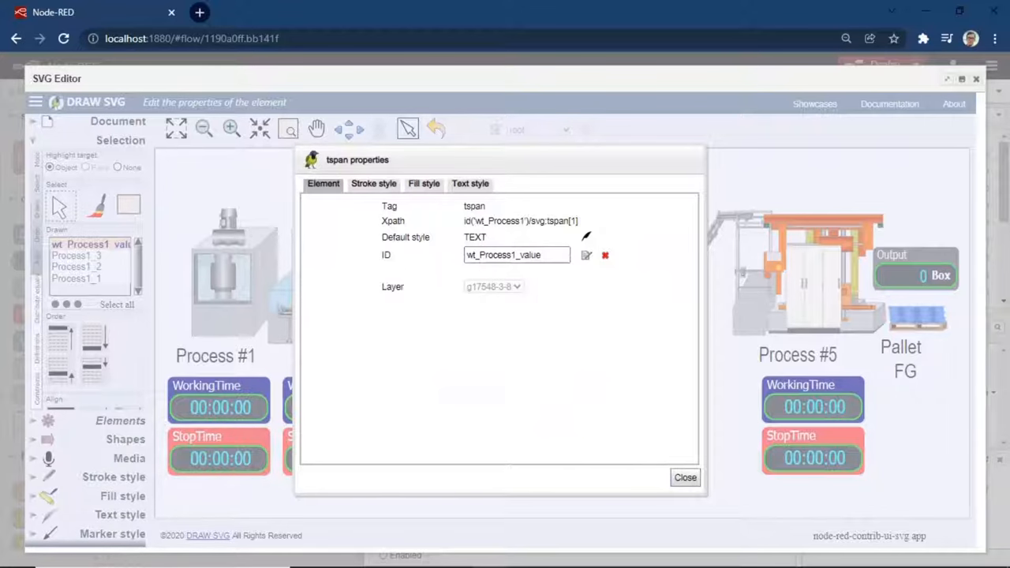
left_click(685, 476)
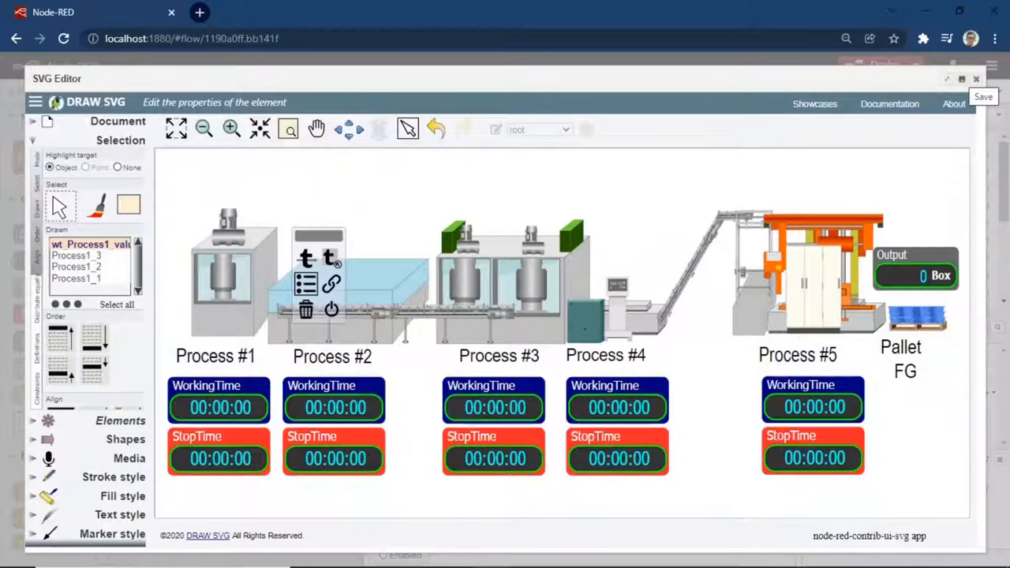
Leave the SVG editor and confirm saving the drawing changes.
left_click(983, 97)
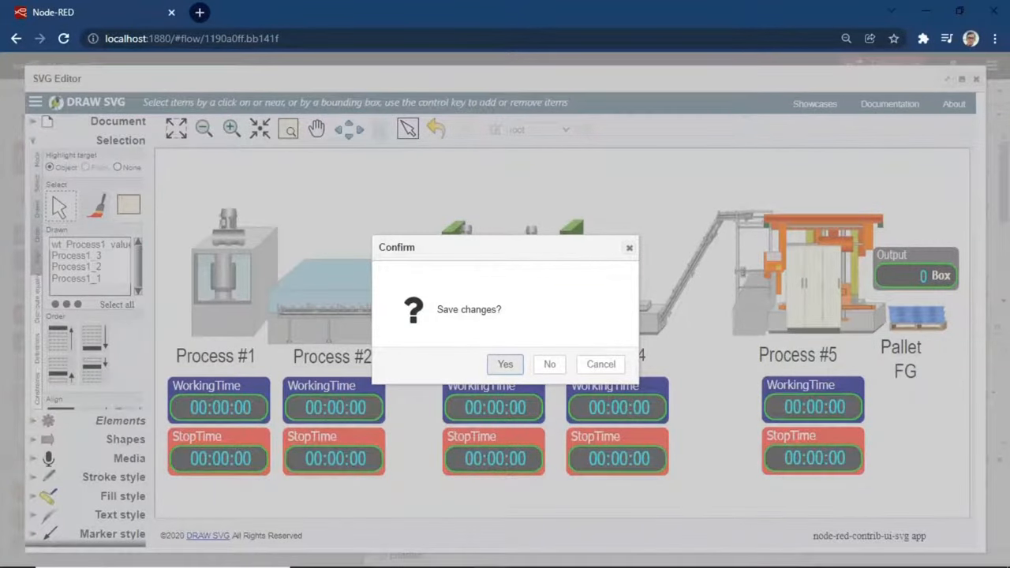
left_click(505, 363)
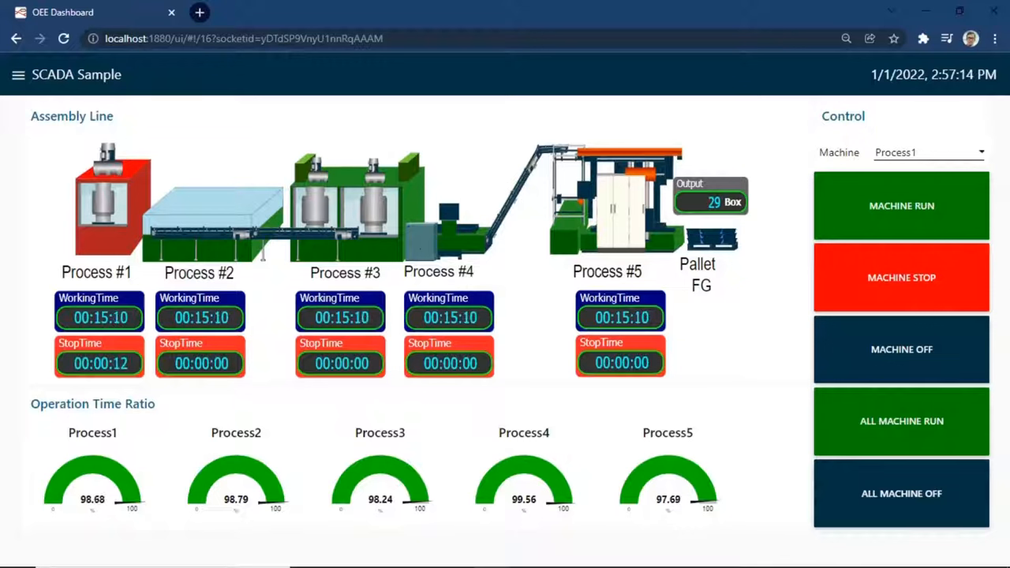
Select machines from the list, including Process4, and set them stopped or off.
left_click(928, 151)
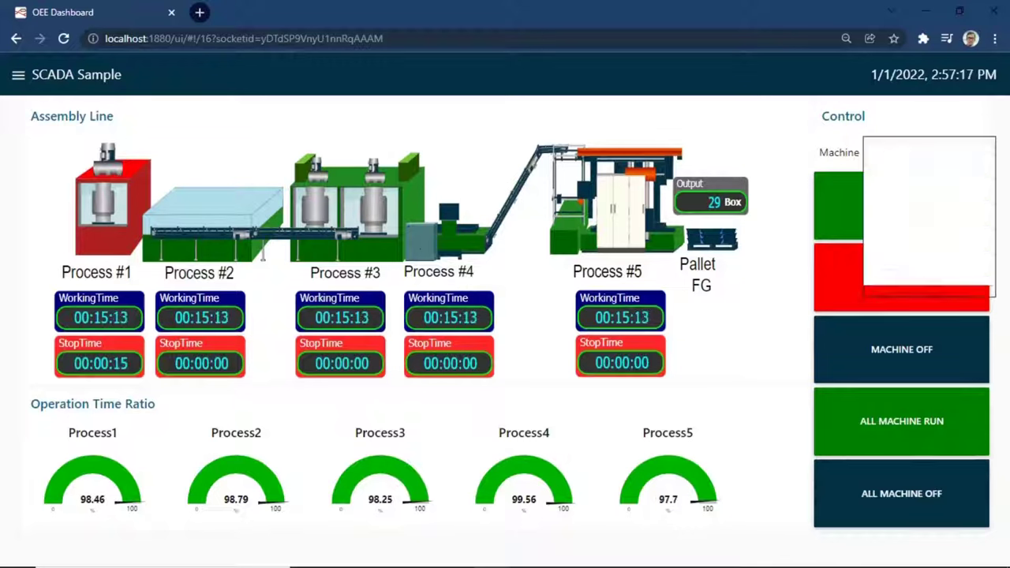
left_click(928, 152)
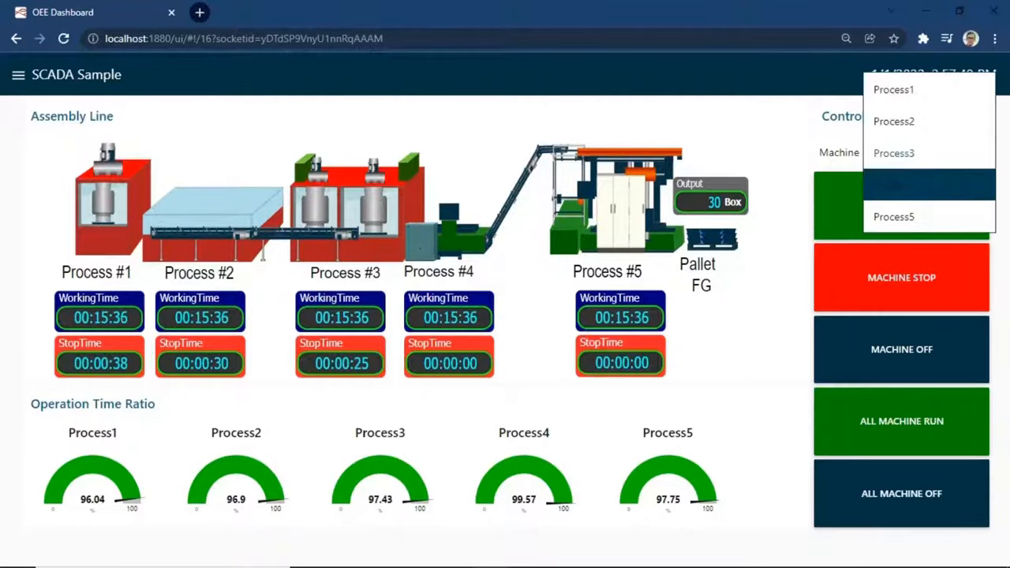
left_click(894, 185)
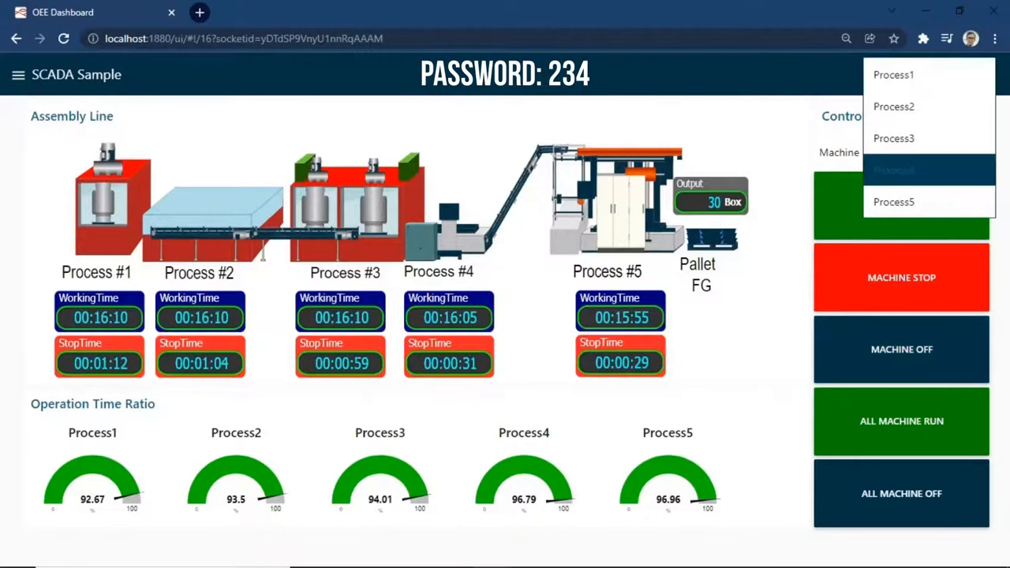
Change another machine's state, then reselect Process1 as the controlled machine.
left_click(893, 139)
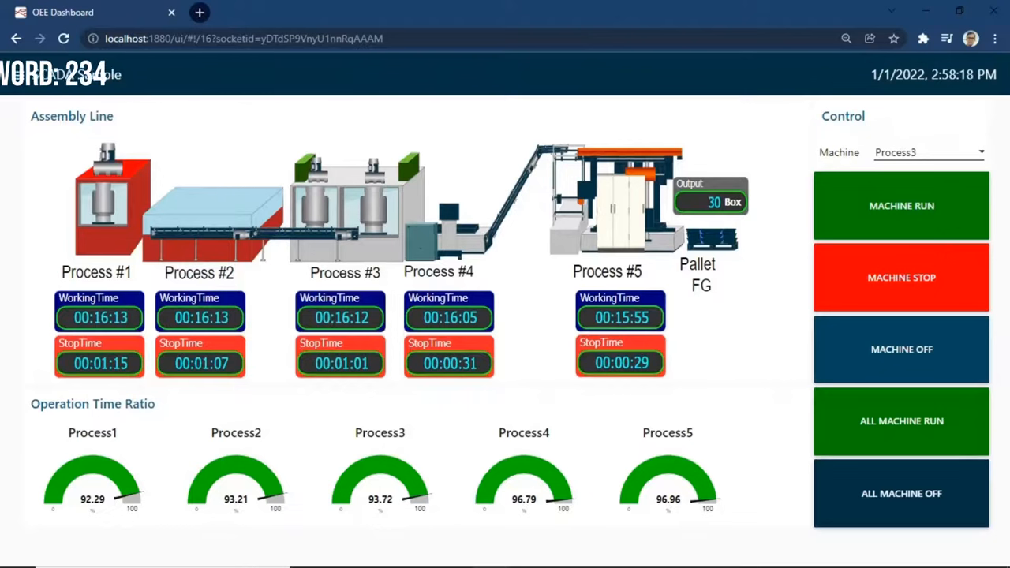
left_click(928, 151)
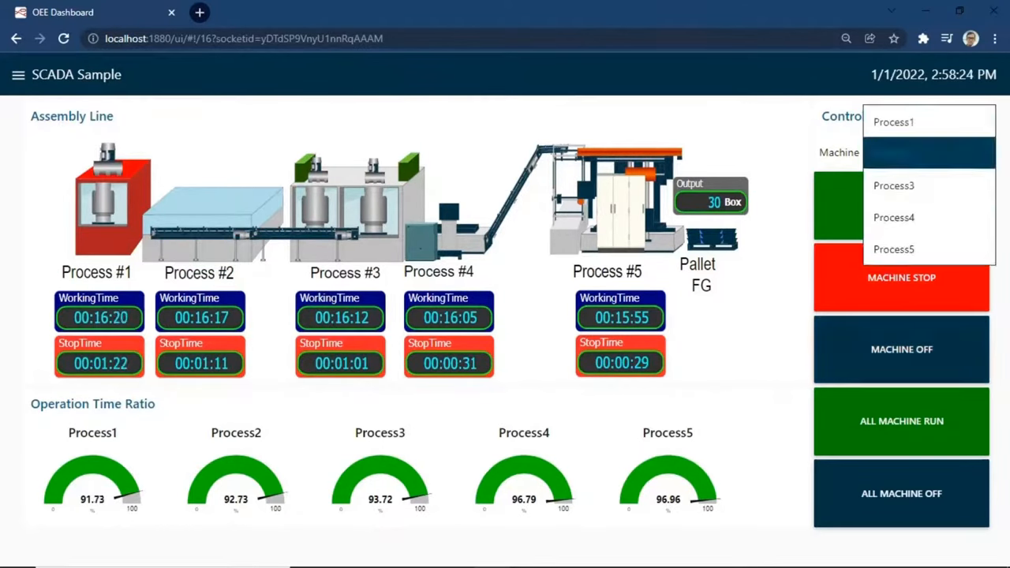
left_click(893, 121)
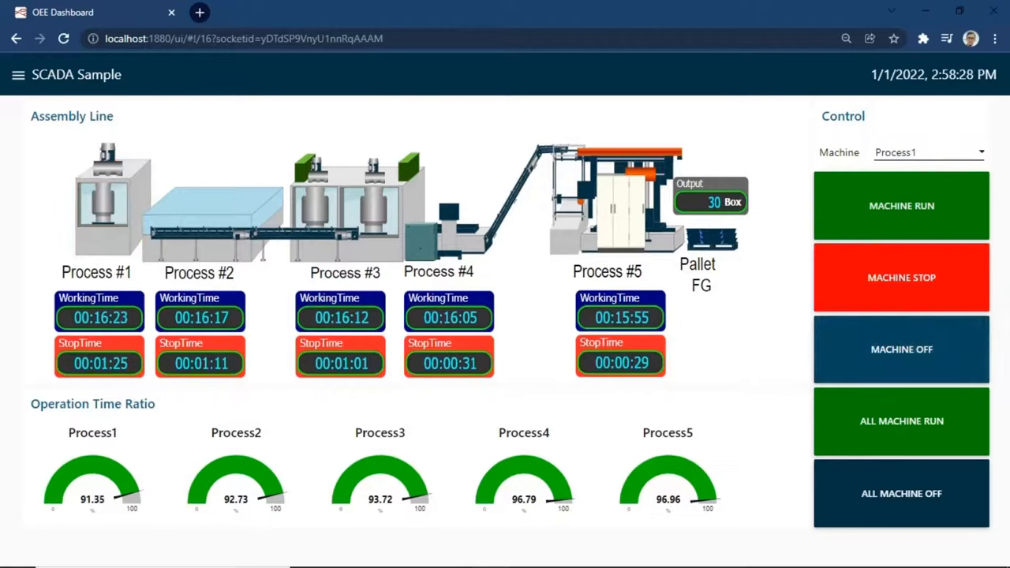